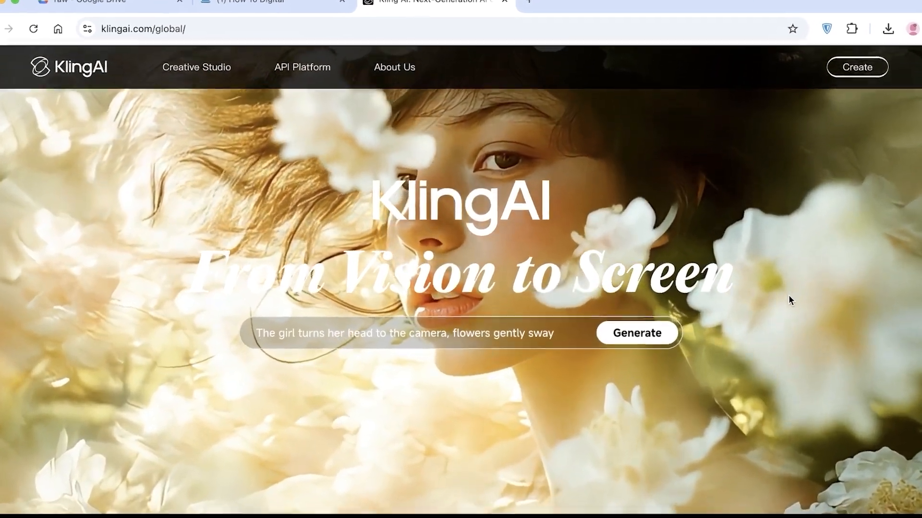
Scroll the Kling AI landing page before entering the dashboard
scroll("down", 3)
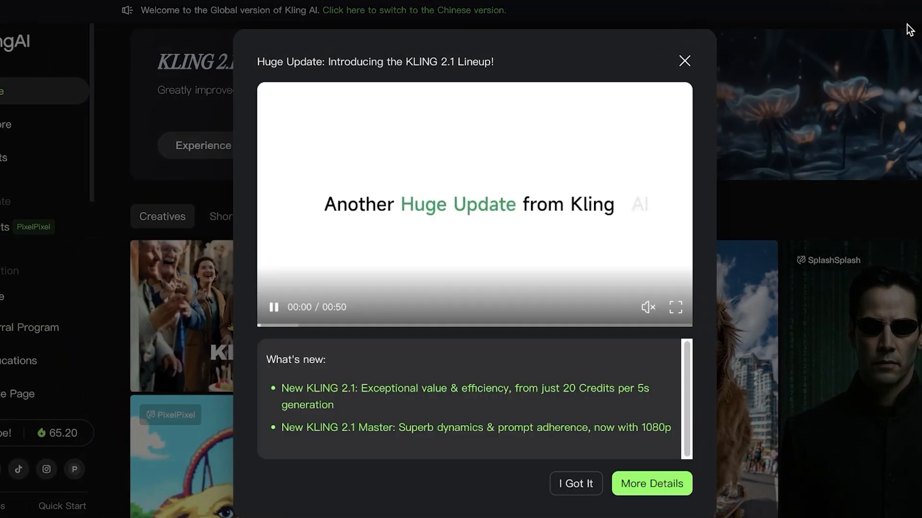
Dismiss the KLING 2.1 announcement and review the 65.20 credit balance in Credit Activity
left_click(683, 60)
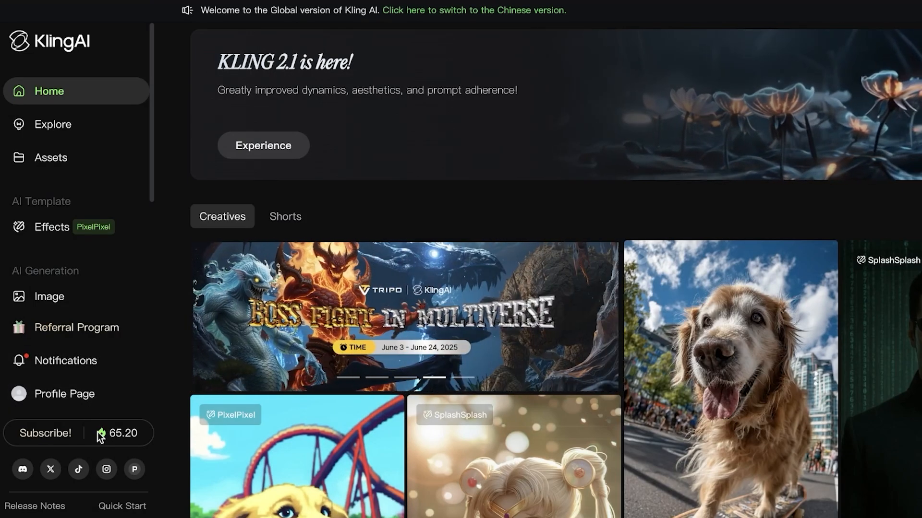
left_click(120, 433)
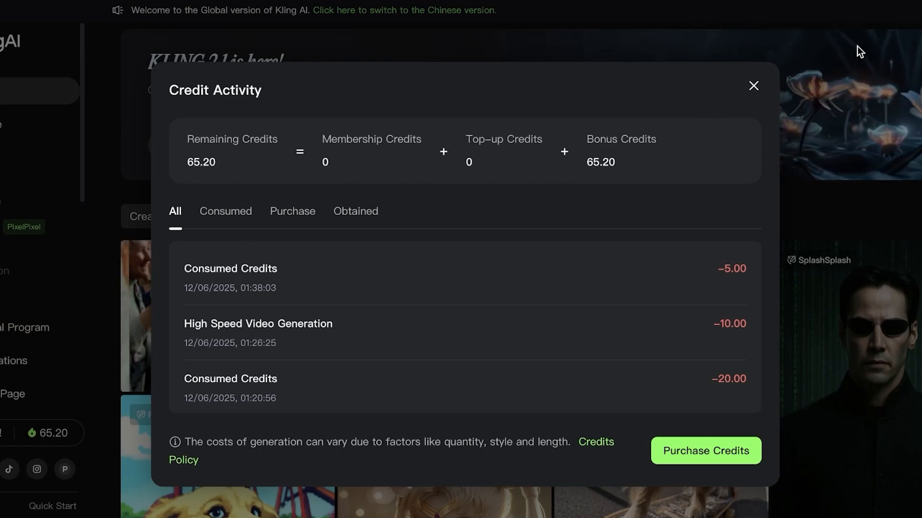
left_click(753, 86)
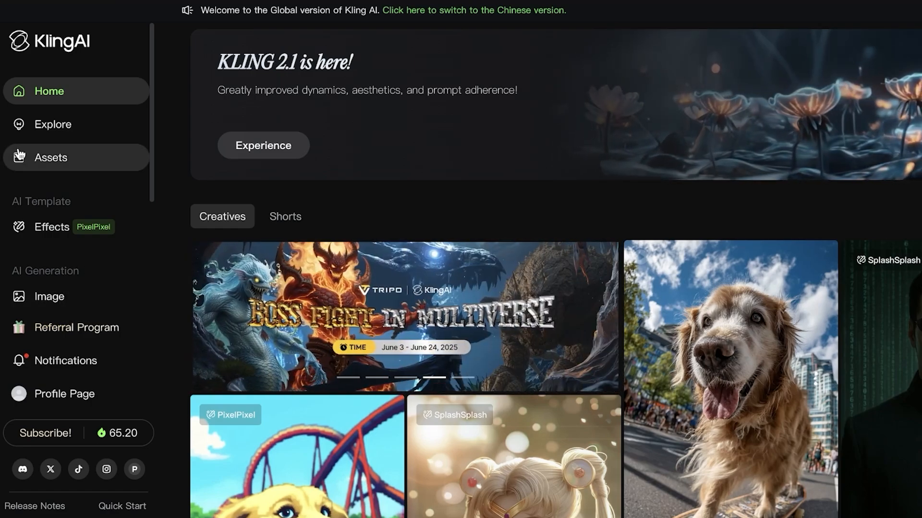
Scroll down through the Creatives feed on the home dashboard
scroll("down", 3)
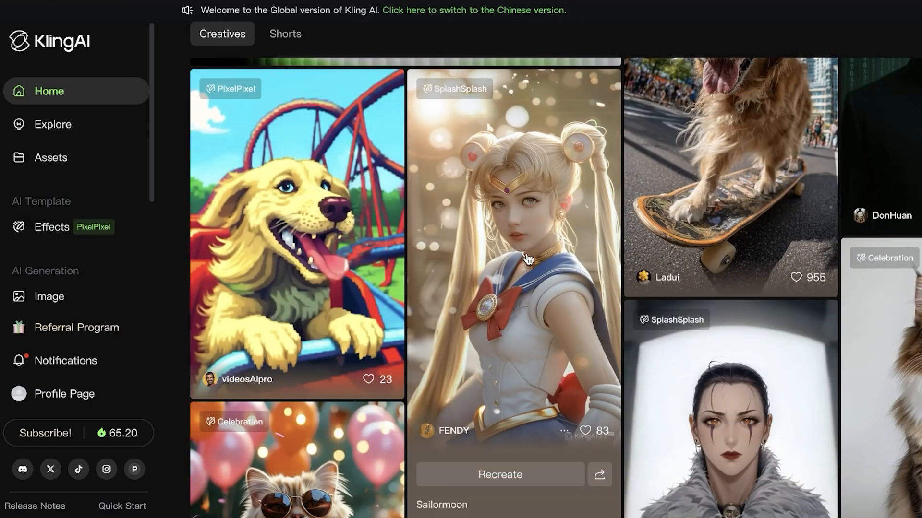
scroll("down", 3)
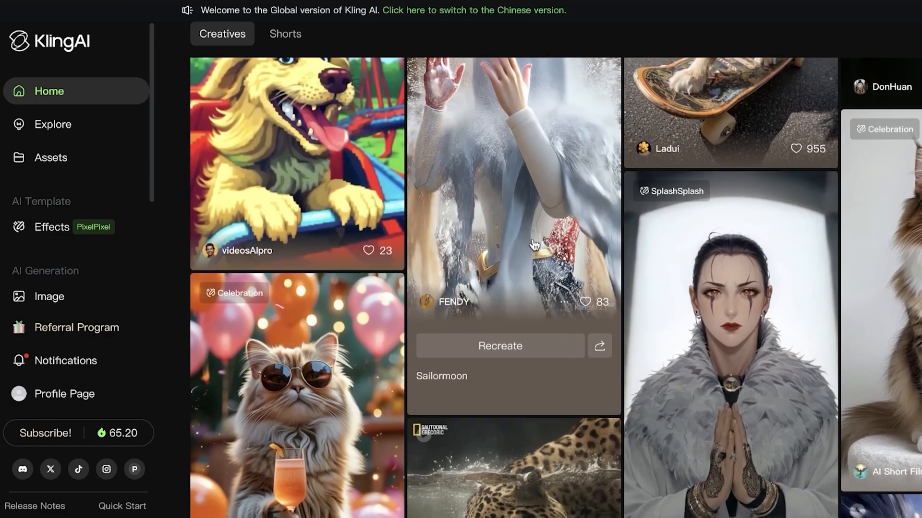
scroll("down", 3)
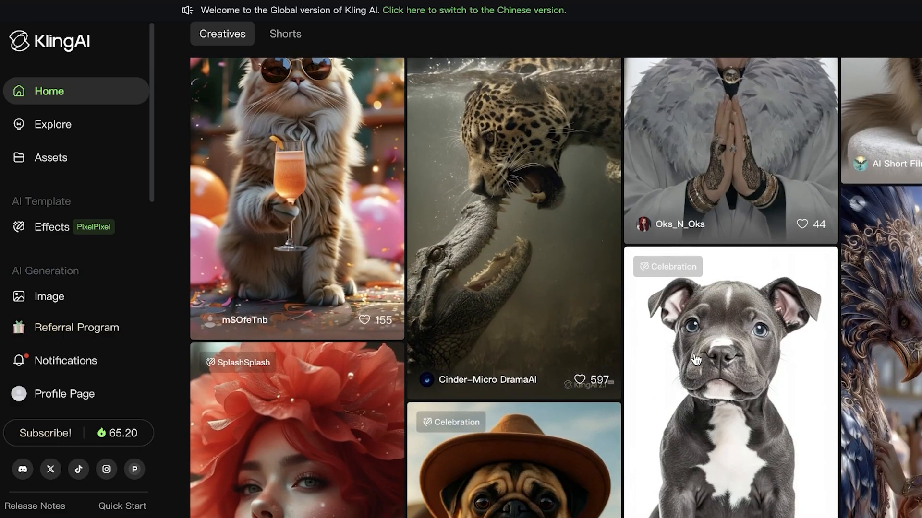
scroll("down", 3)
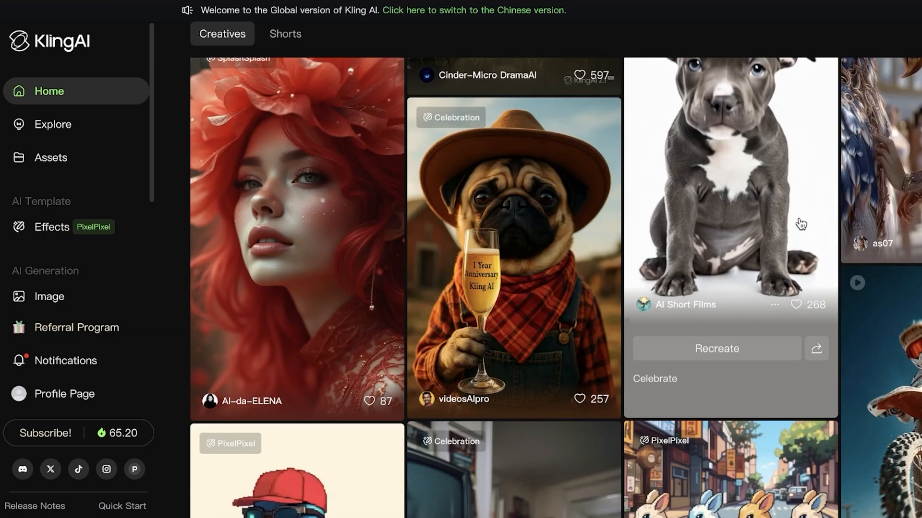
scroll("down", 3)
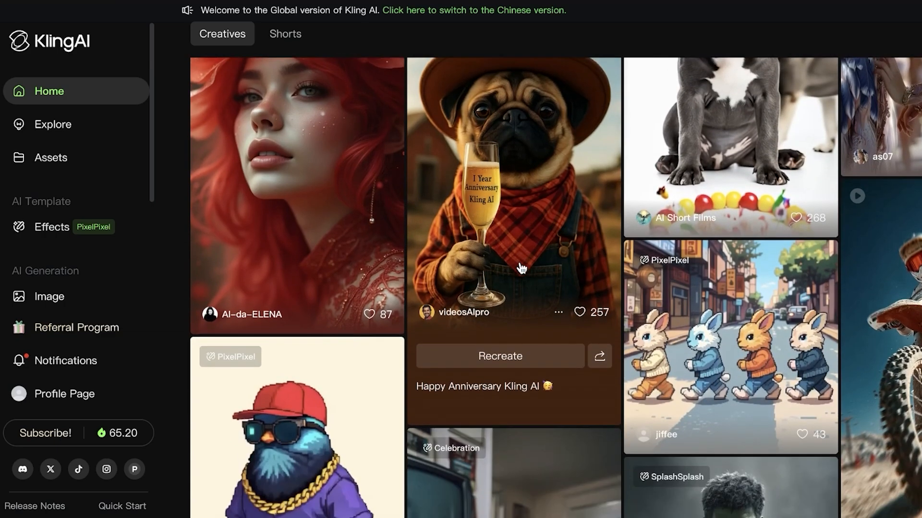
scroll("down", 3)
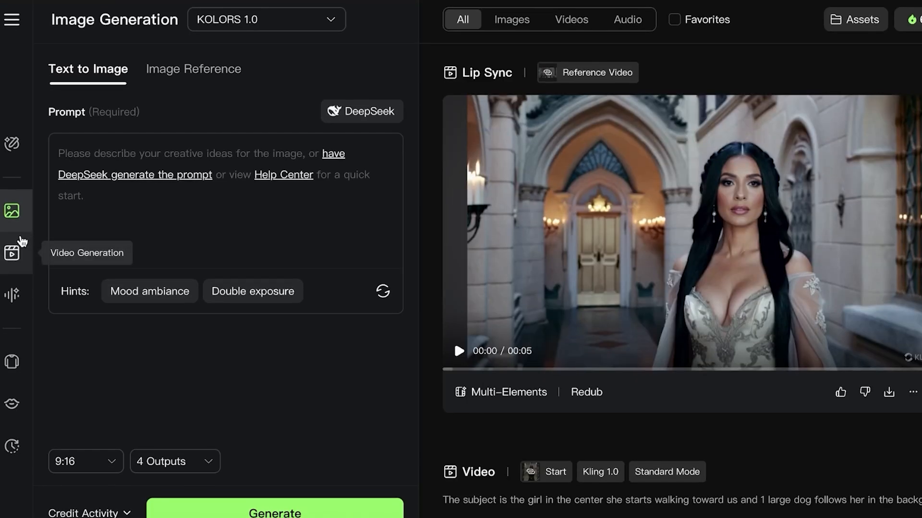
left_click(12, 252)
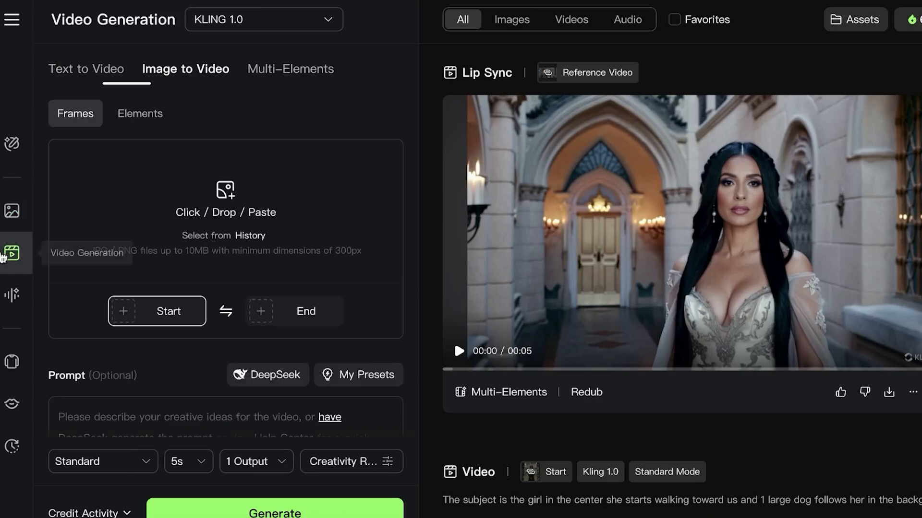
left_click(11, 294)
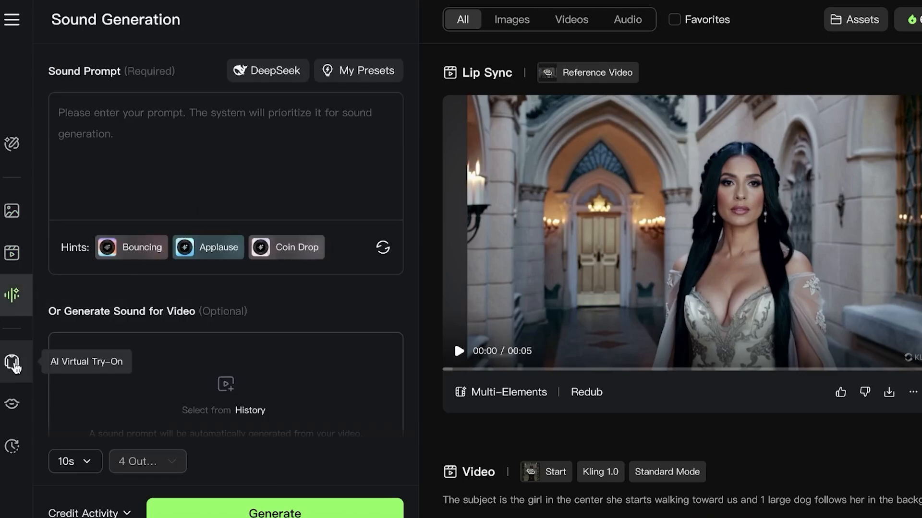
mouse_move(11, 144)
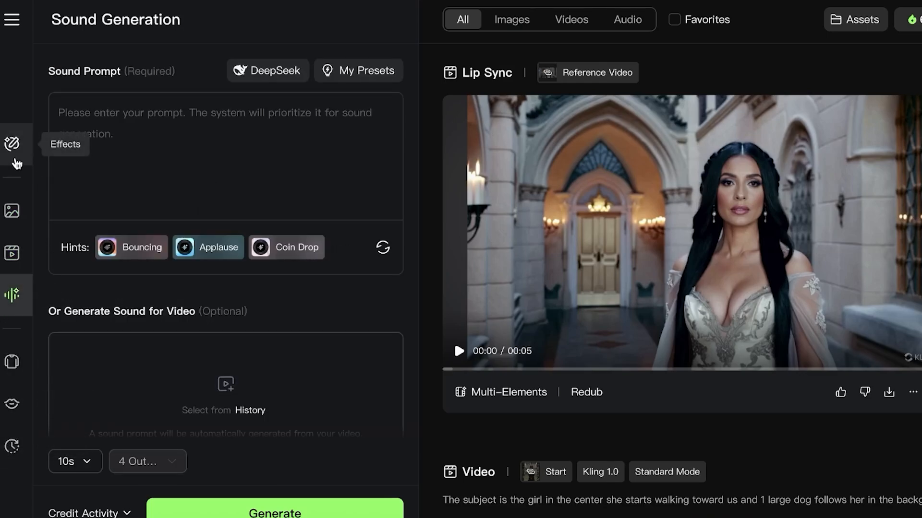
left_click(11, 143)
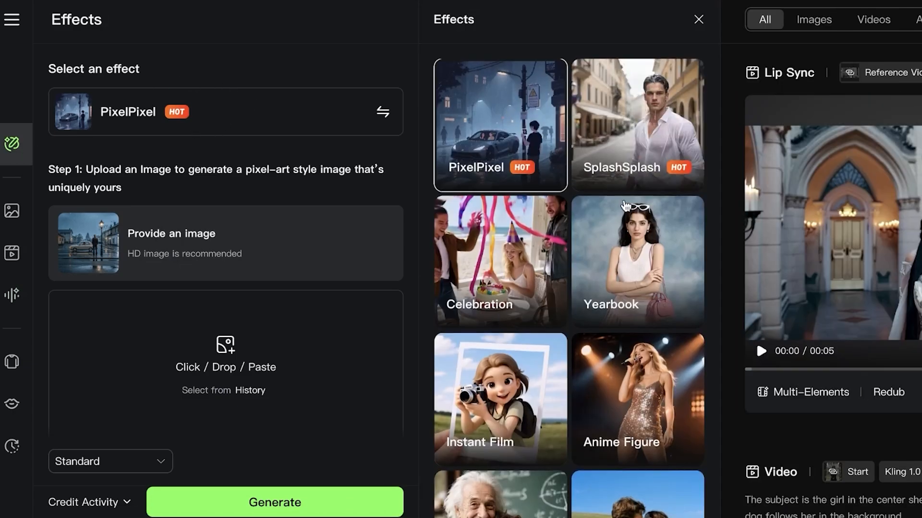
scroll("down", 3)
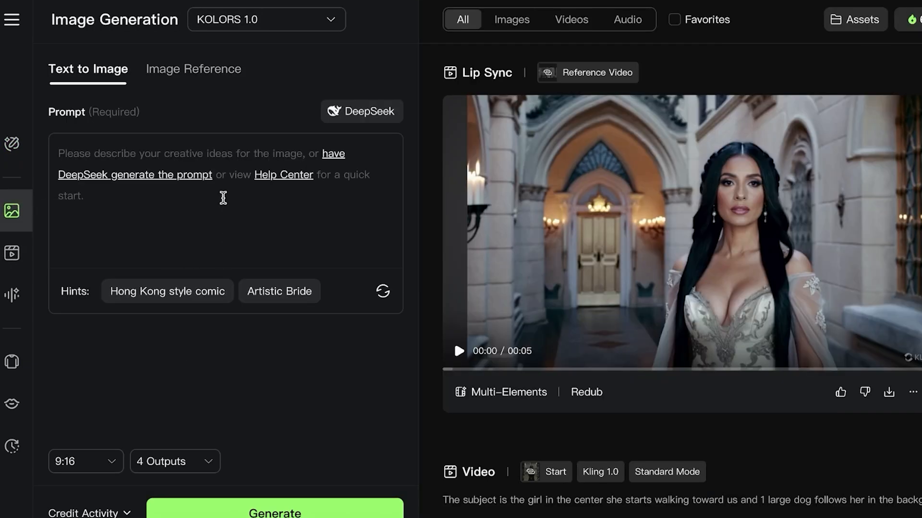
left_click(193, 69)
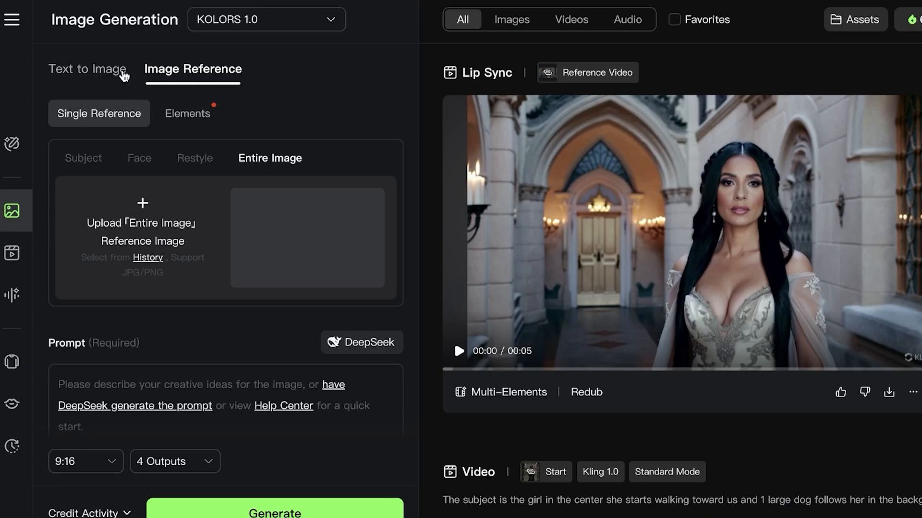
left_click(87, 69)
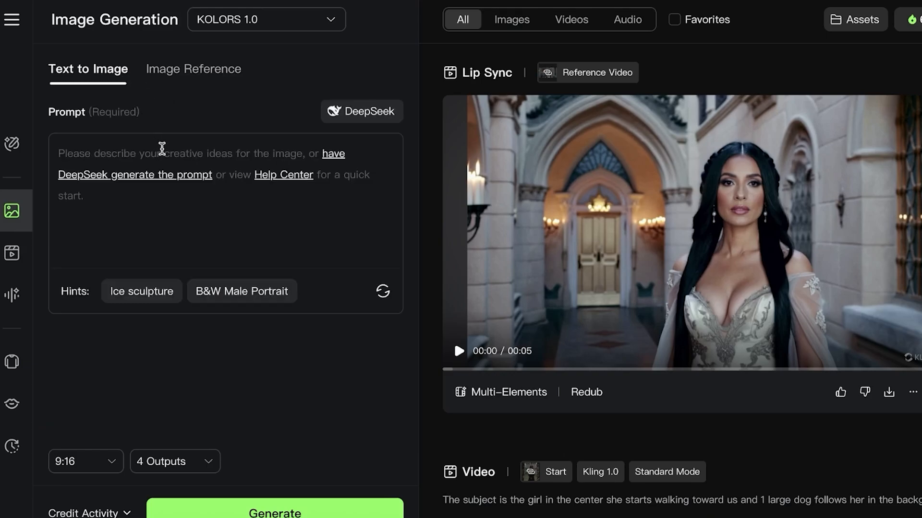
left_click(193, 70)
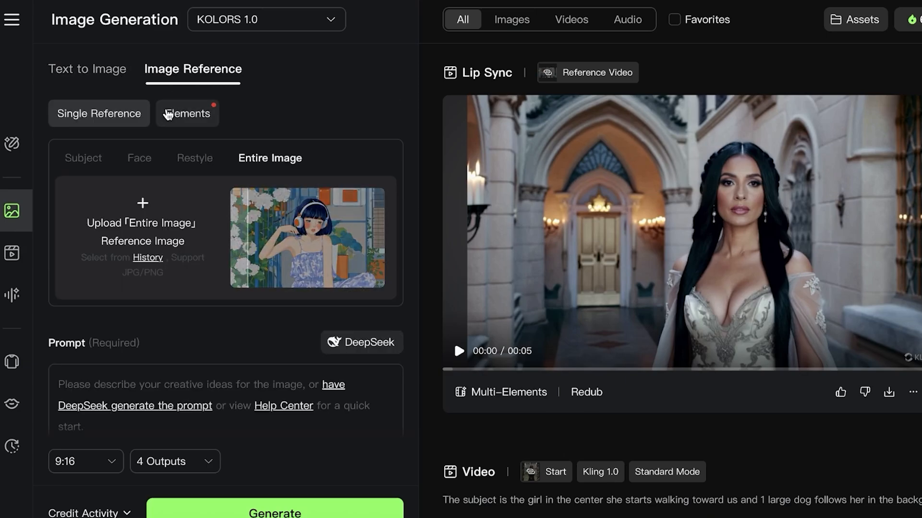
left_click(187, 113)
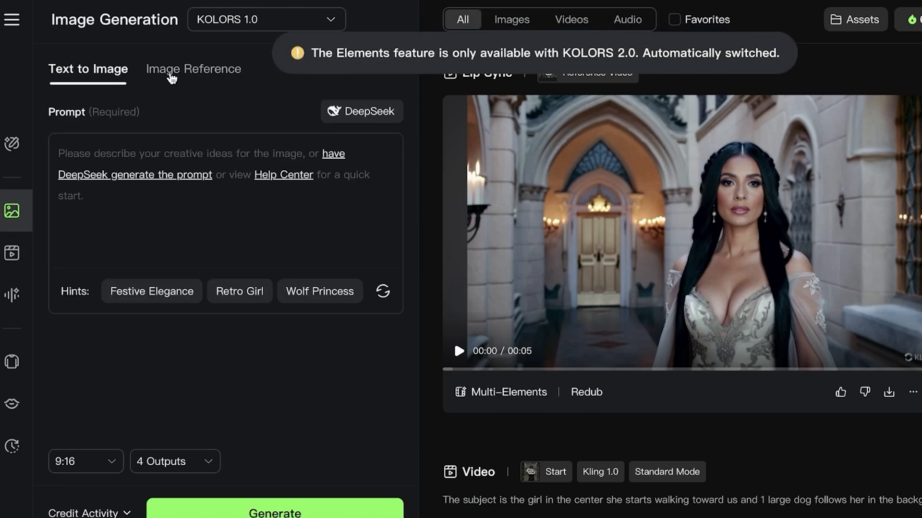
left_click(192, 68)
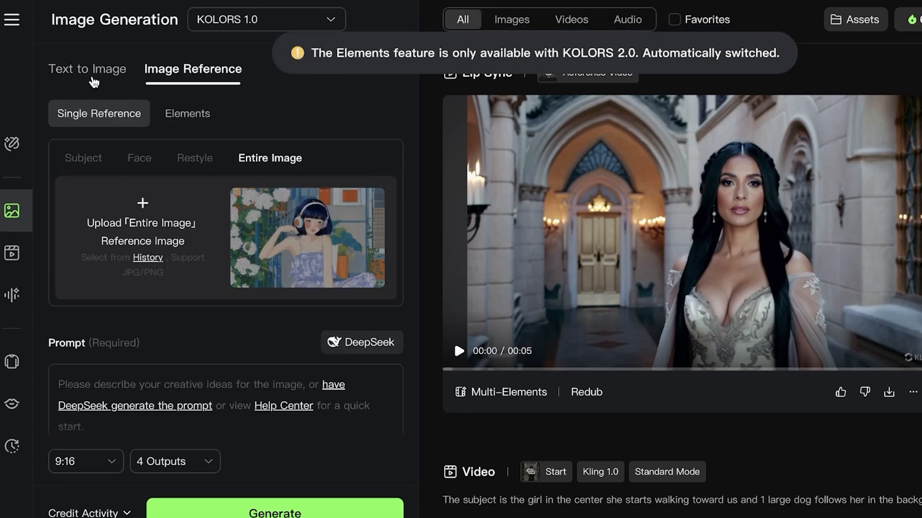
left_click(87, 68)
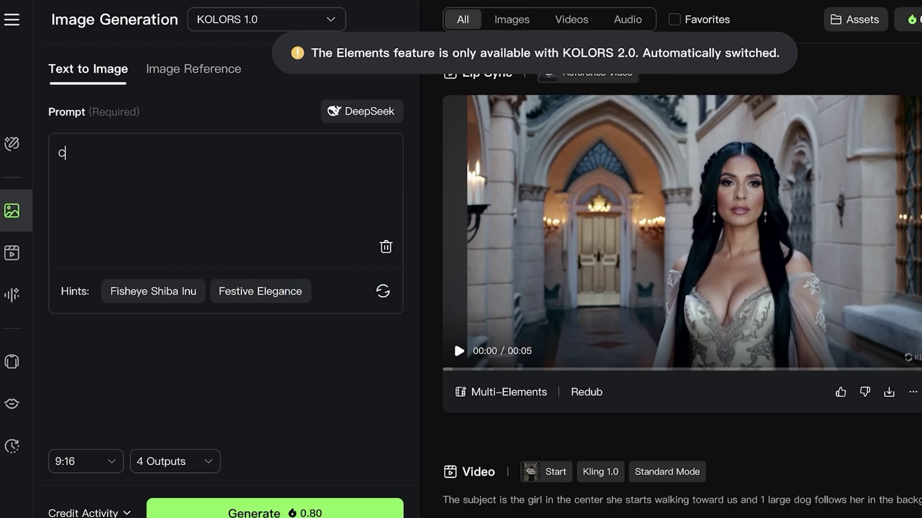
Write the prompt: a woman in her mid 20's, dark black hair, big eyes, 5'7 with a slender body
type("Create a woman in her")
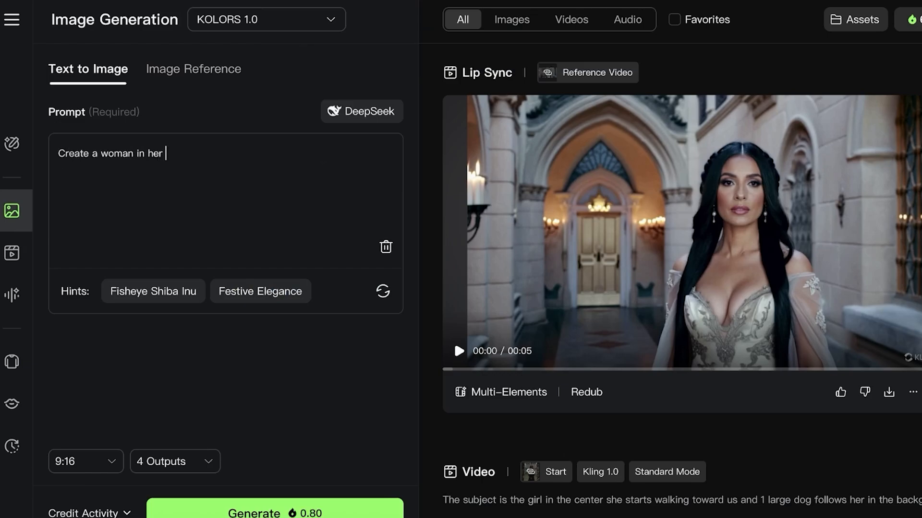
type("mmid 20's with")
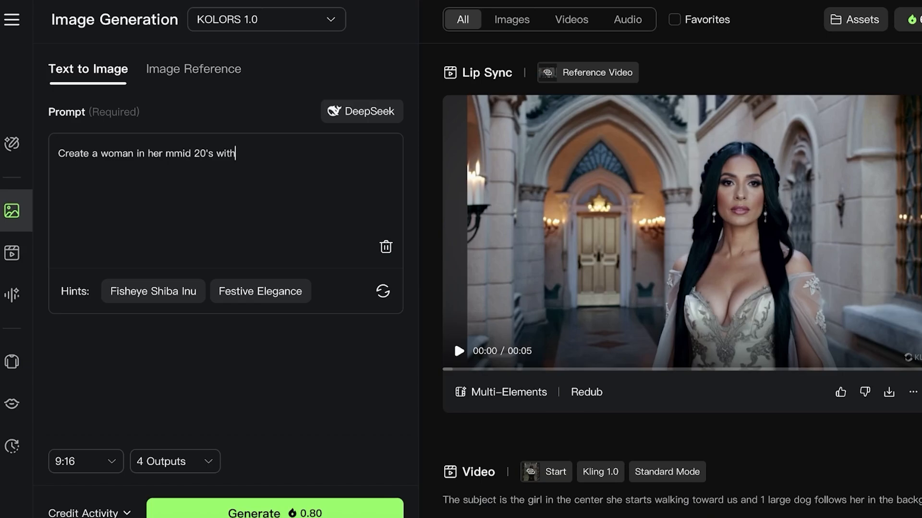
type("dark black")
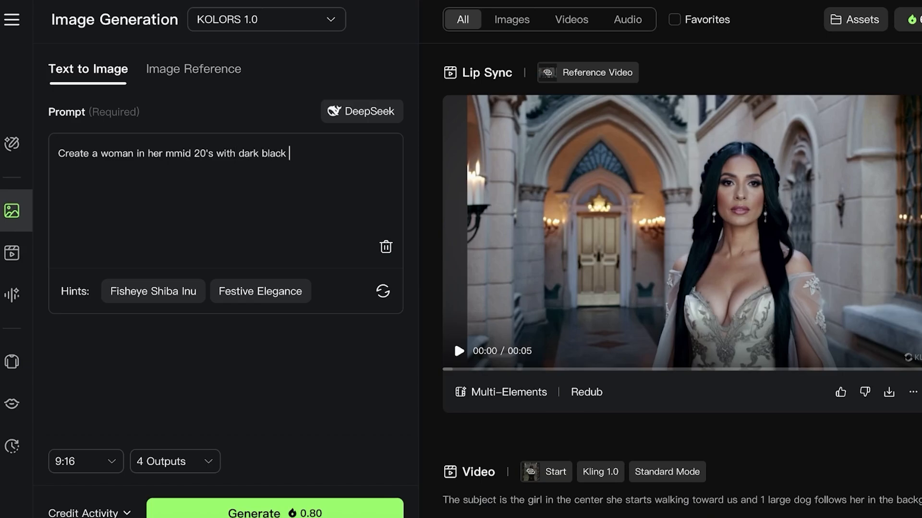
type("hair, big eyes, and glasses. She is tall, at 7")
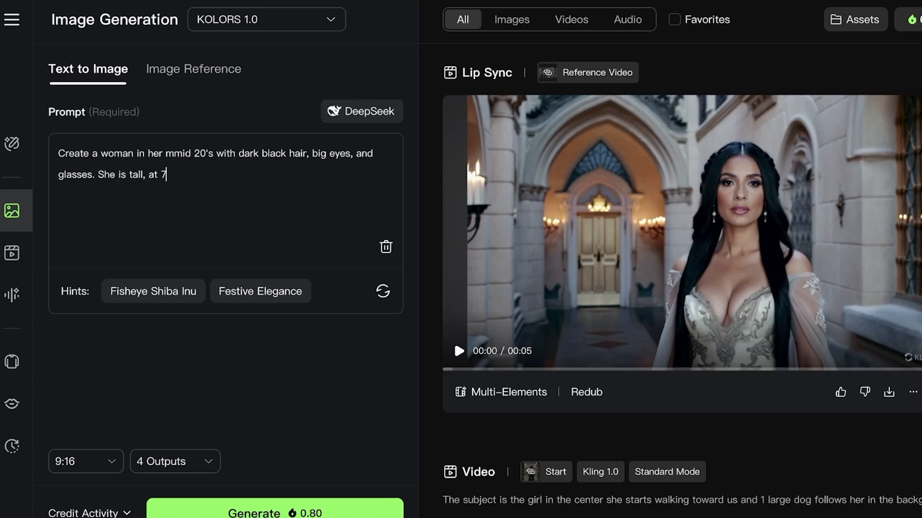
type("5'7 and ha")
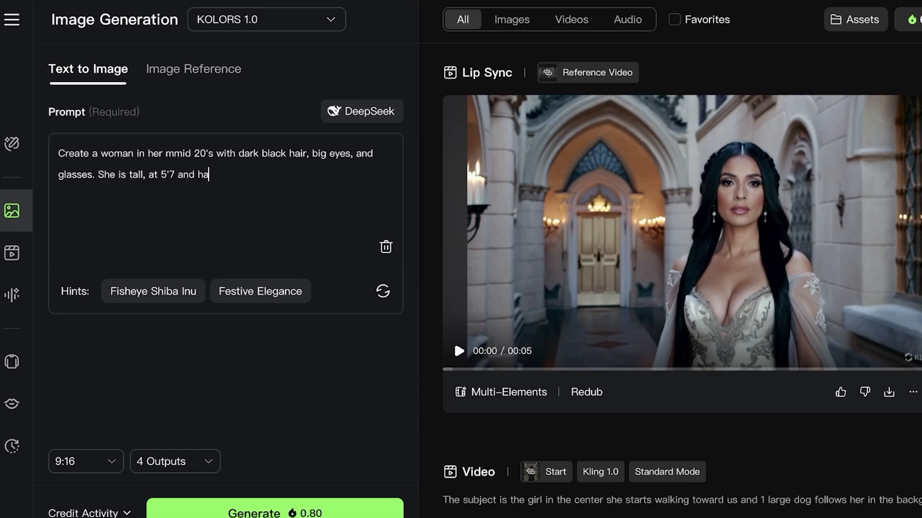
type("s a slen")
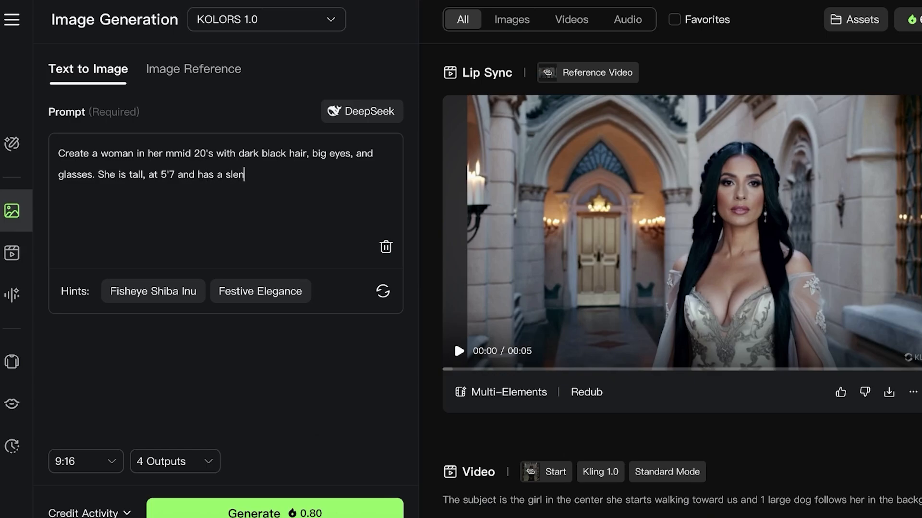
type("der body.")
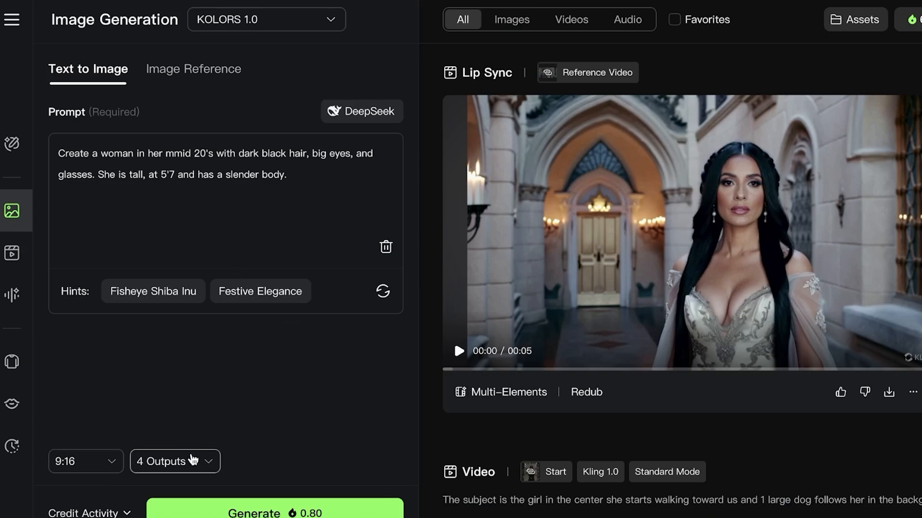
Set the output count to 1 image for the generation
left_click(175, 460)
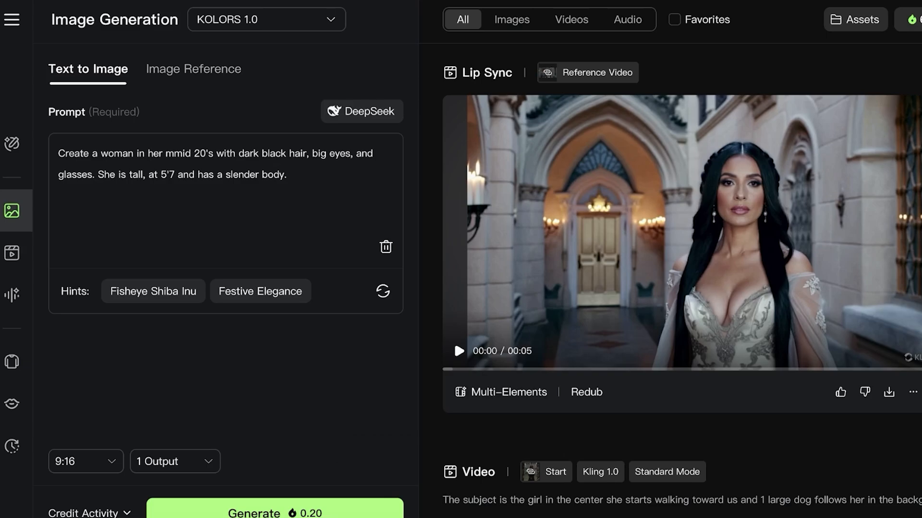
left_click(273, 512)
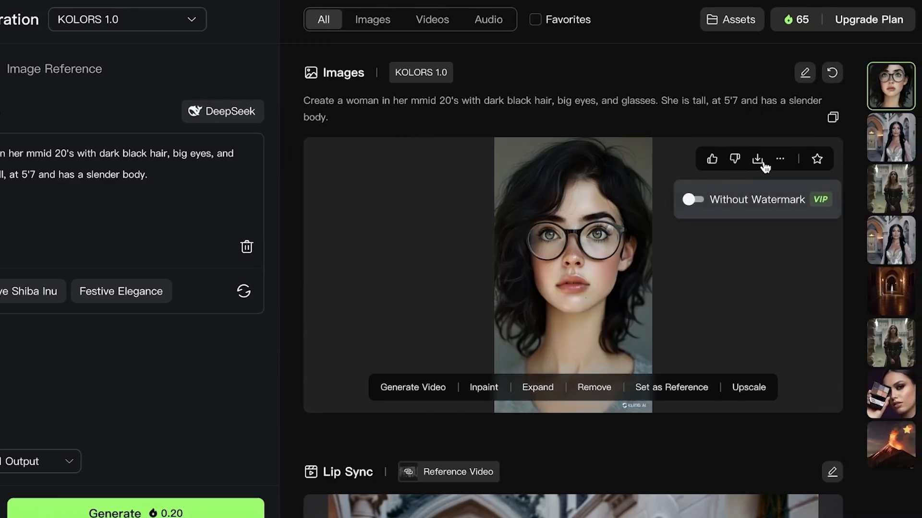
Download the generated portrait of the woman in glasses
left_click(757, 159)
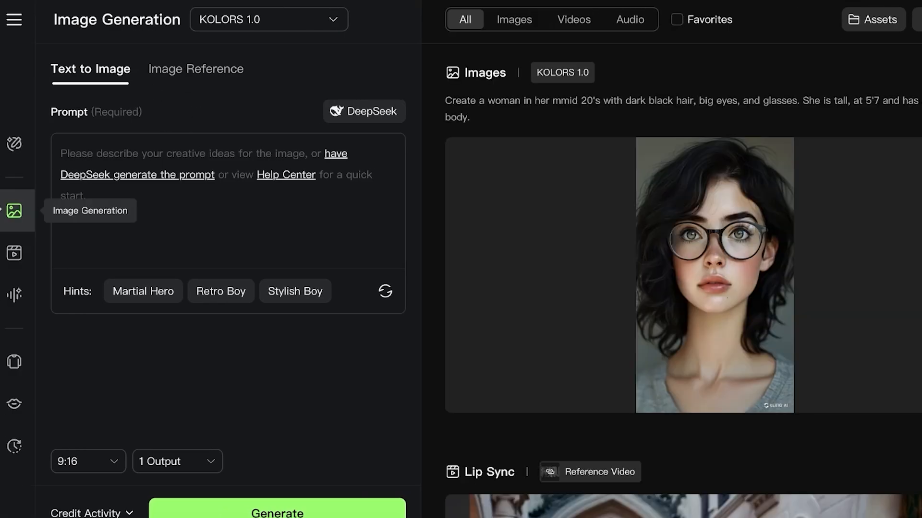
Switch to Image Reference mode, try Elements, and settle on Single Reference
left_click(195, 69)
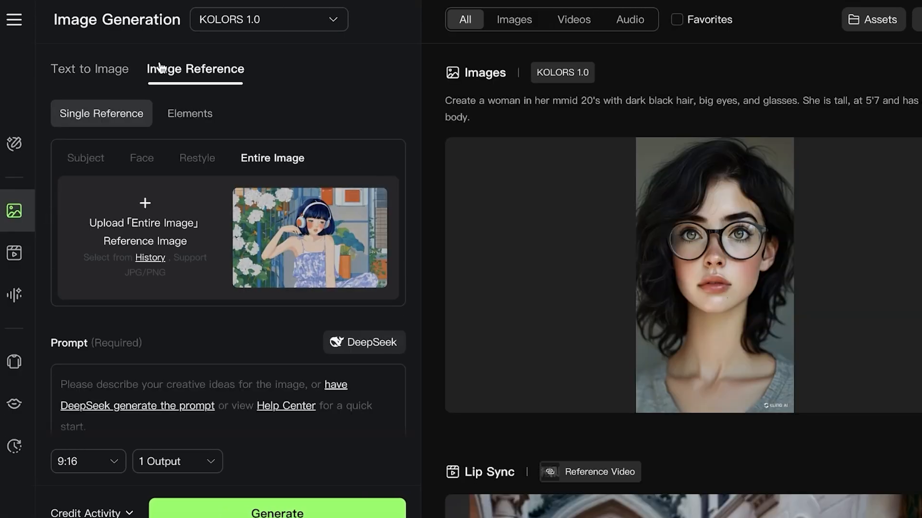
left_click(189, 113)
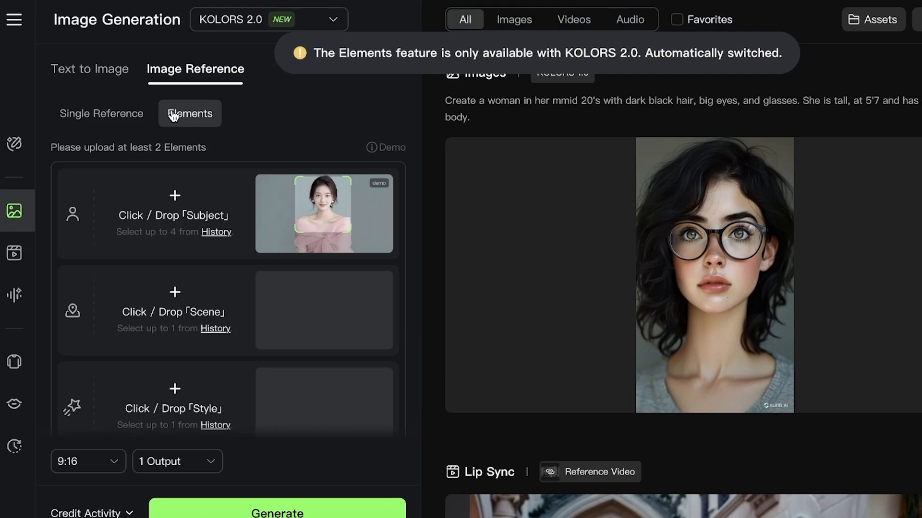
left_click(101, 113)
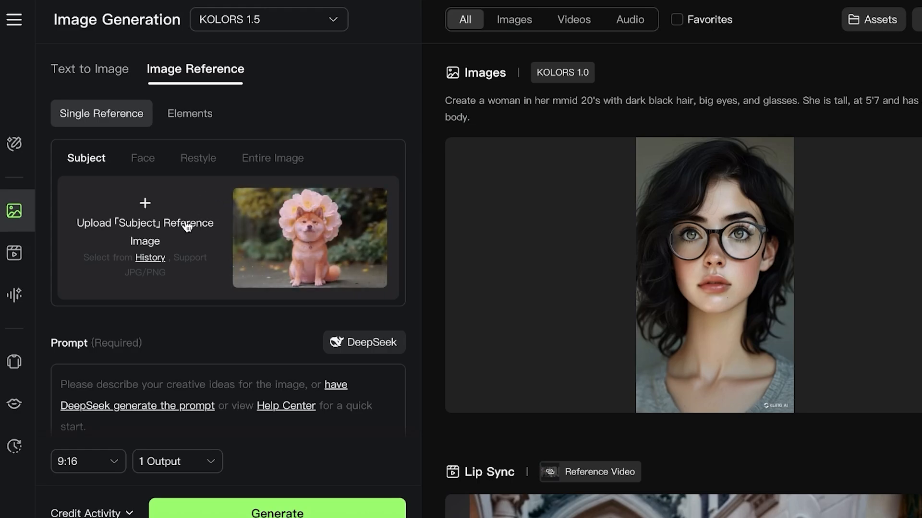
Load the glasses portrait from History as the Subject reference image, accepting the usage terms
left_click(145, 238)
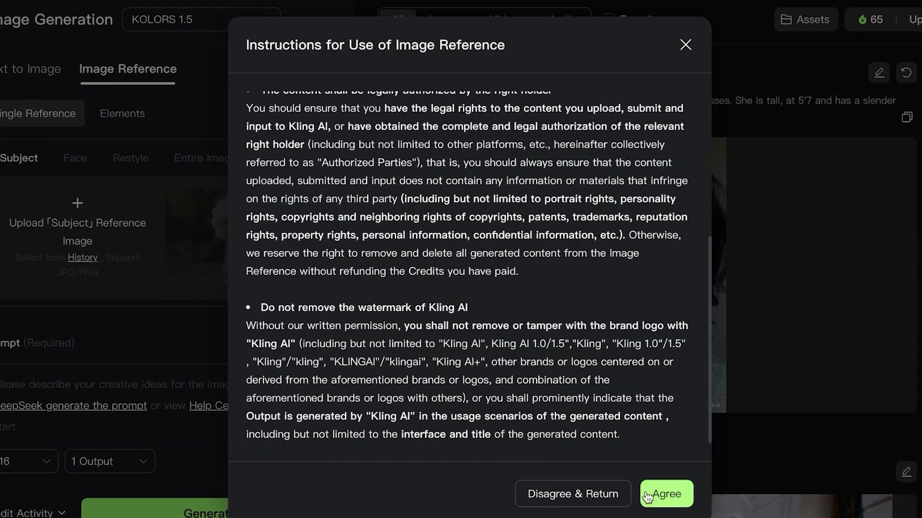
left_click(665, 494)
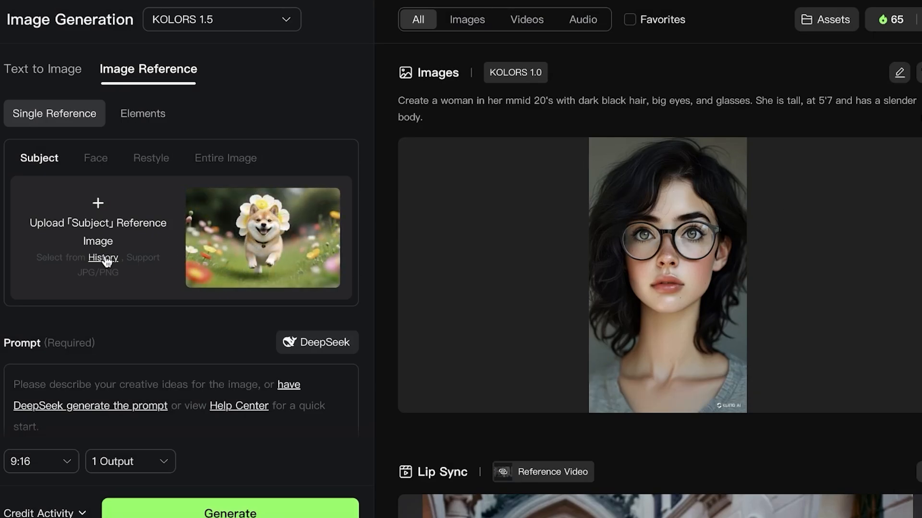
left_click(103, 257)
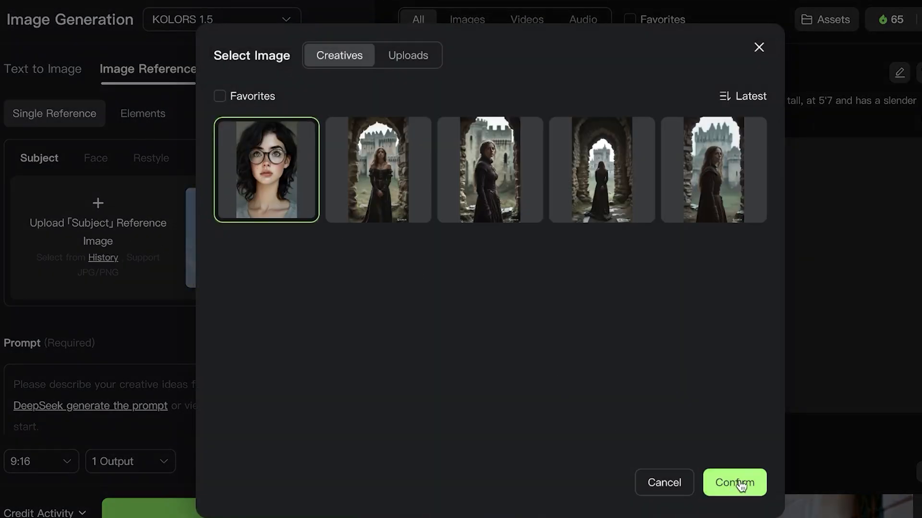
left_click(734, 482)
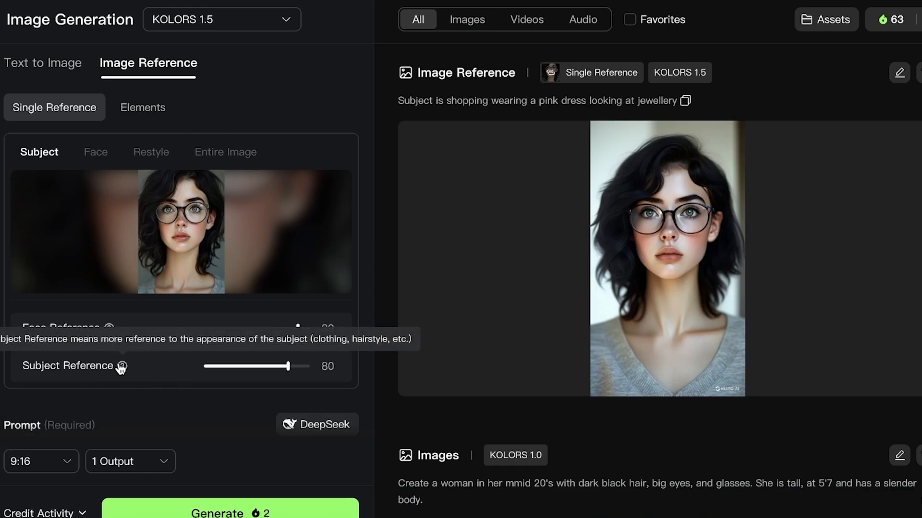
mouse_move(212, 371)
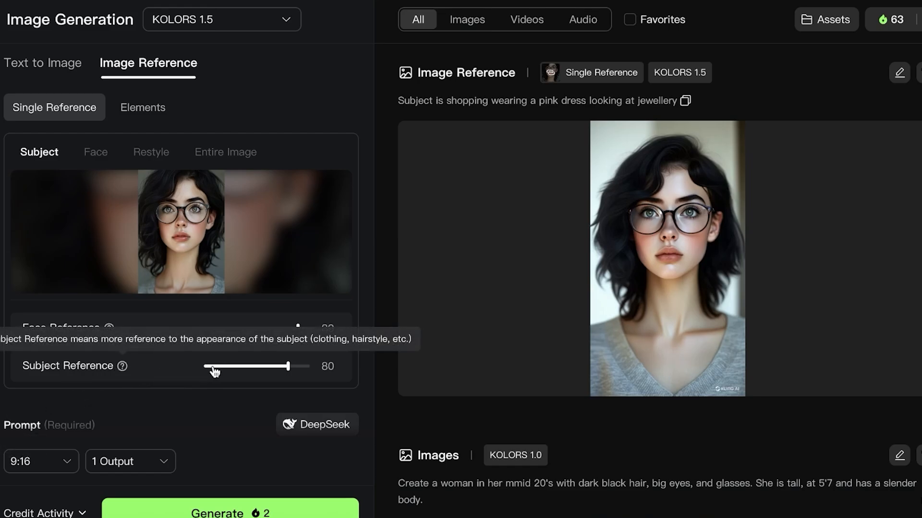
Set face reference strength to 75 and subject reference strength to 48
left_click_drag(288, 328, 297, 328)
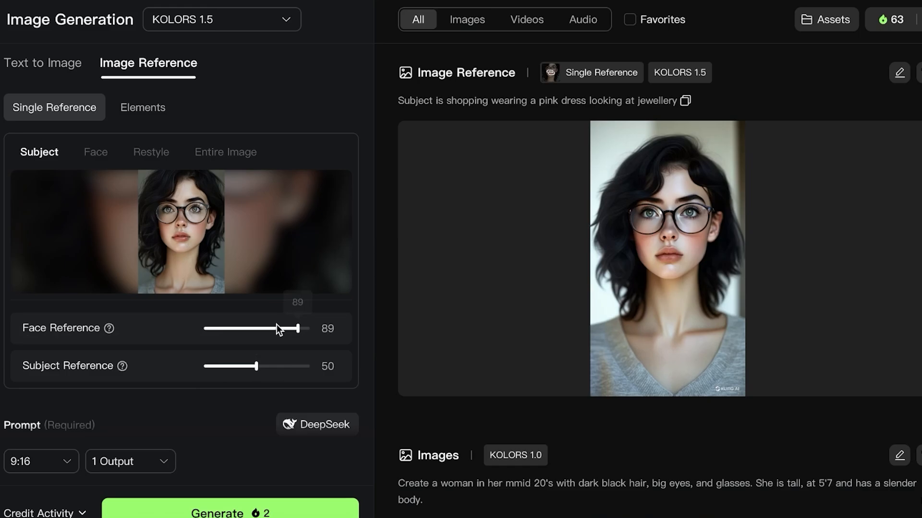
left_click_drag(256, 366, 253, 366)
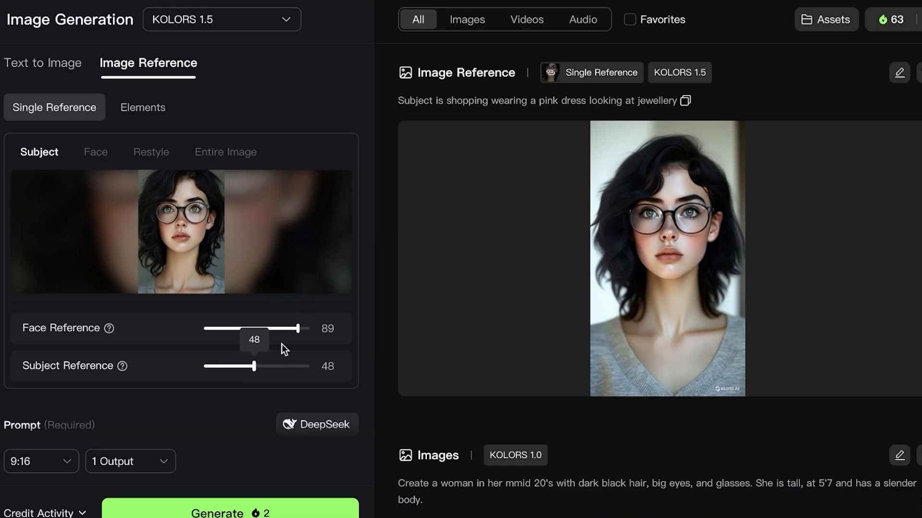
mouse_move(115, 329)
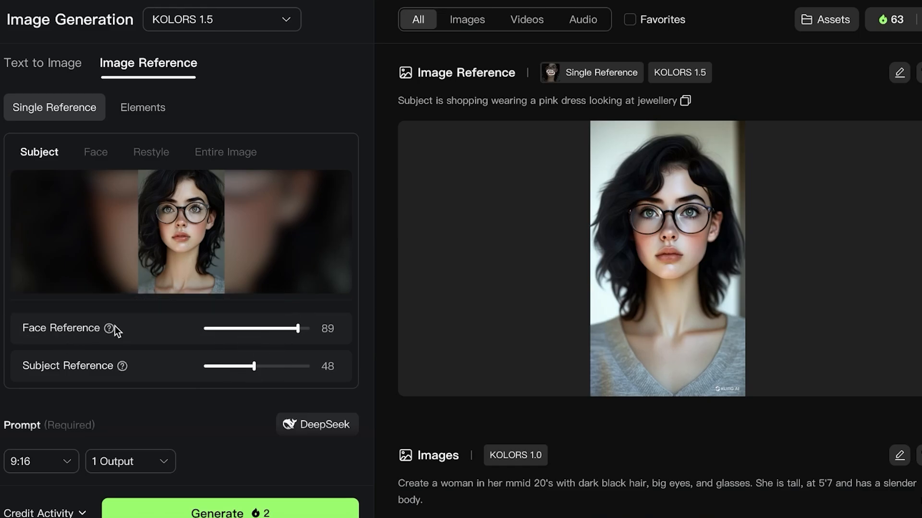
mouse_move(107, 328)
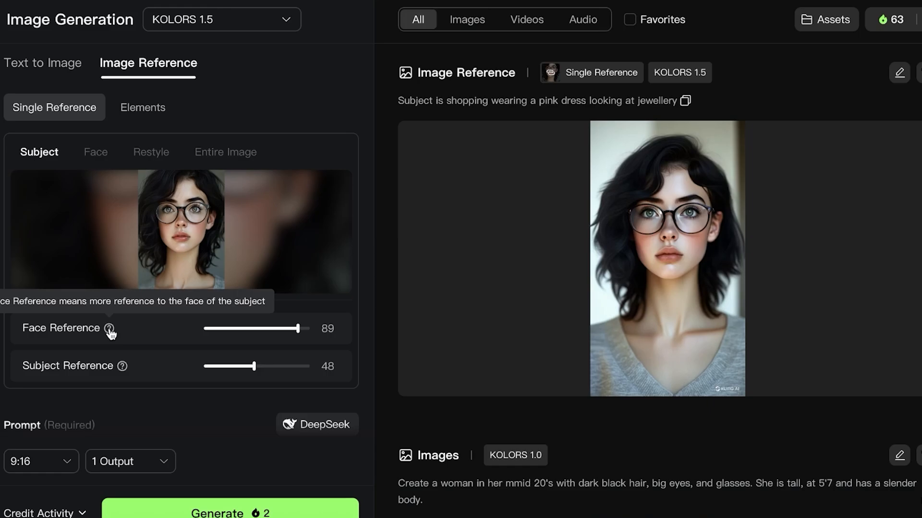
left_click_drag(298, 328, 277, 328)
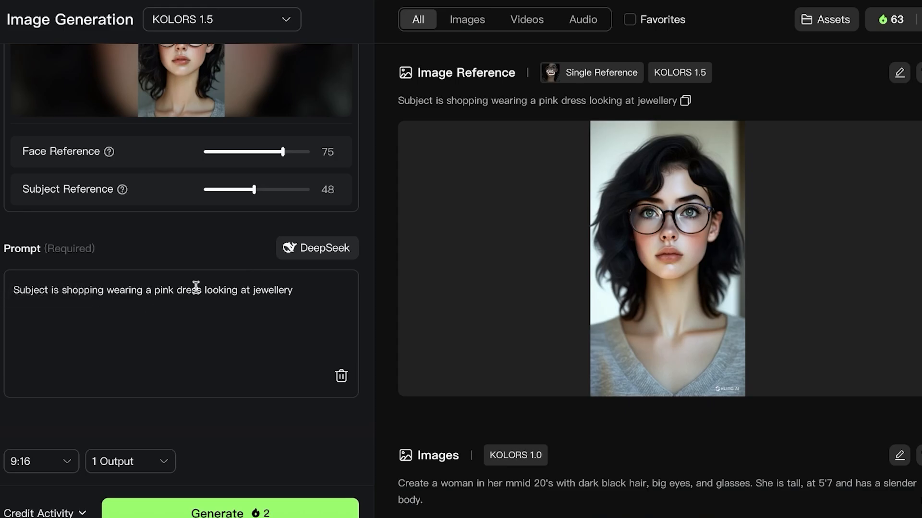
mouse_move(312, 330)
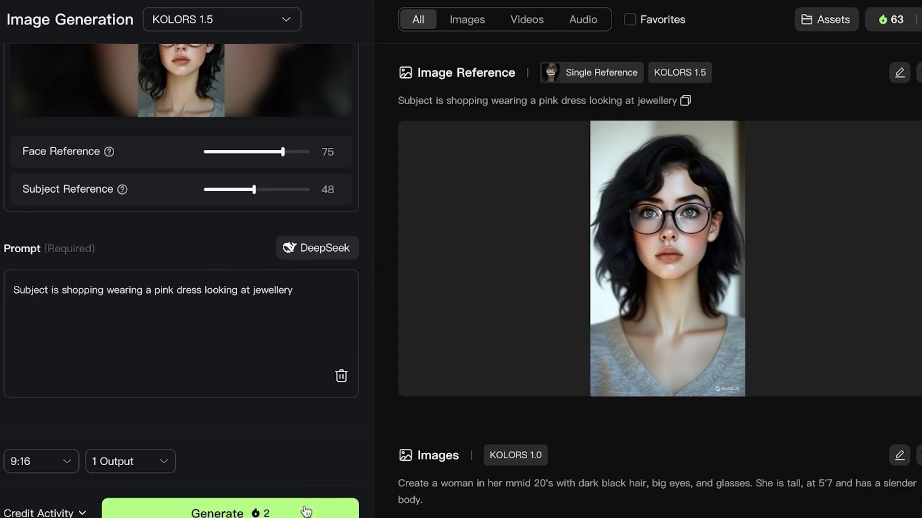
Generate the pink-dress jewellery-shopping image from the reference portrait
left_click(230, 512)
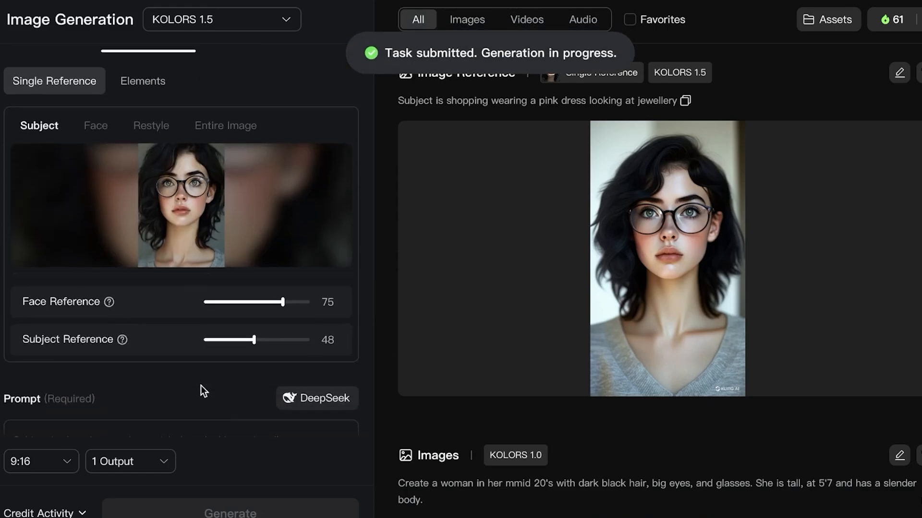
left_click(129, 462)
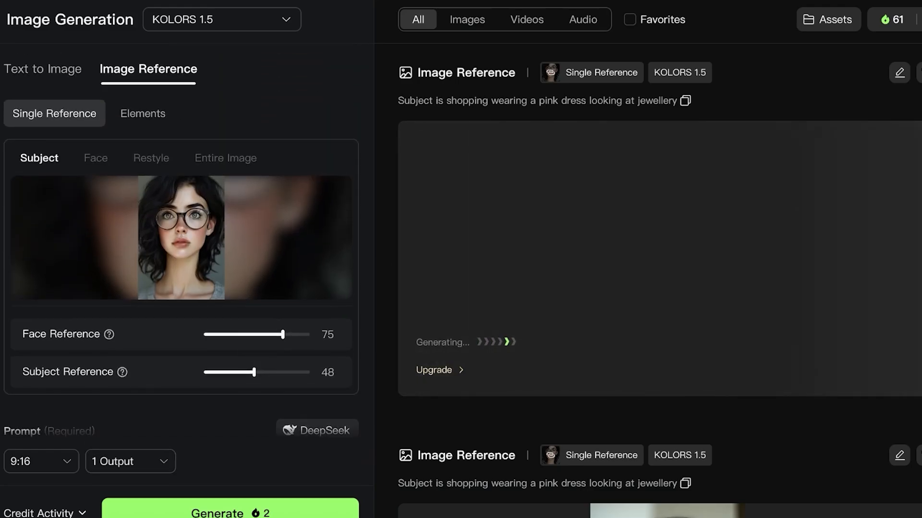
mouse_move(96, 161)
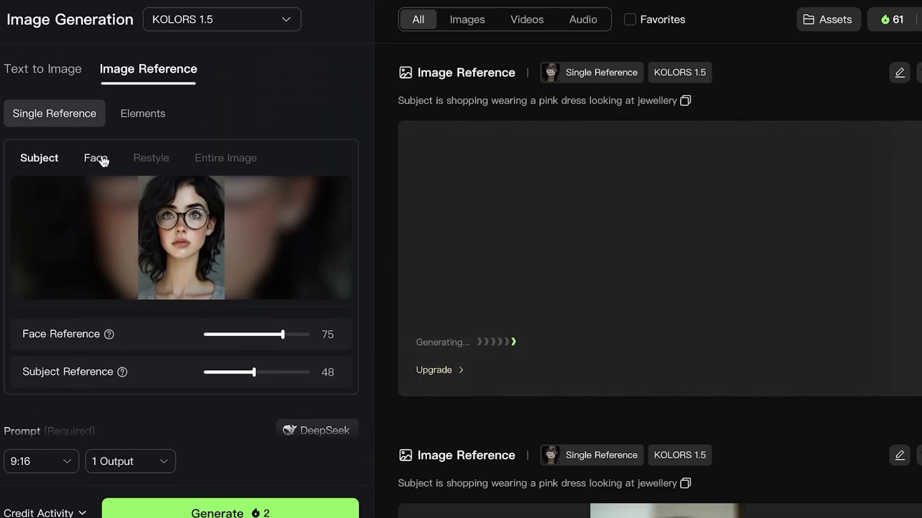
mouse_move(118, 142)
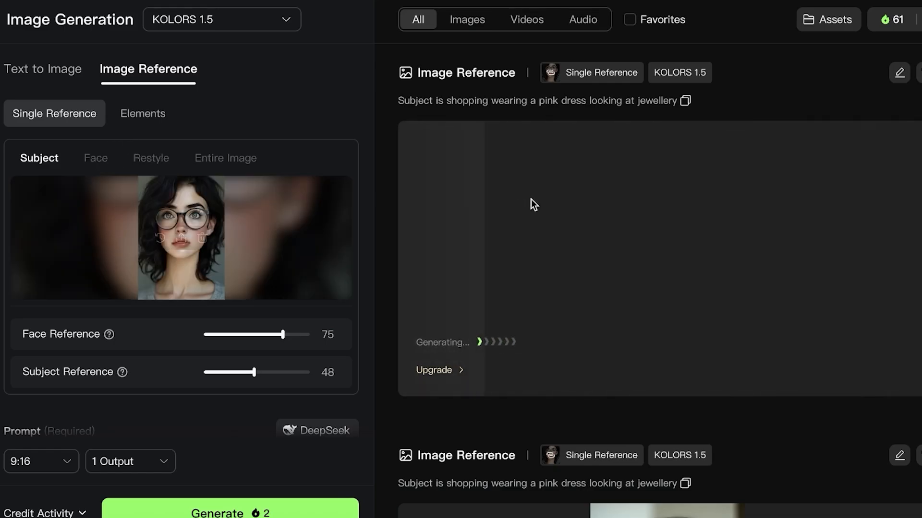
mouse_move(891, 159)
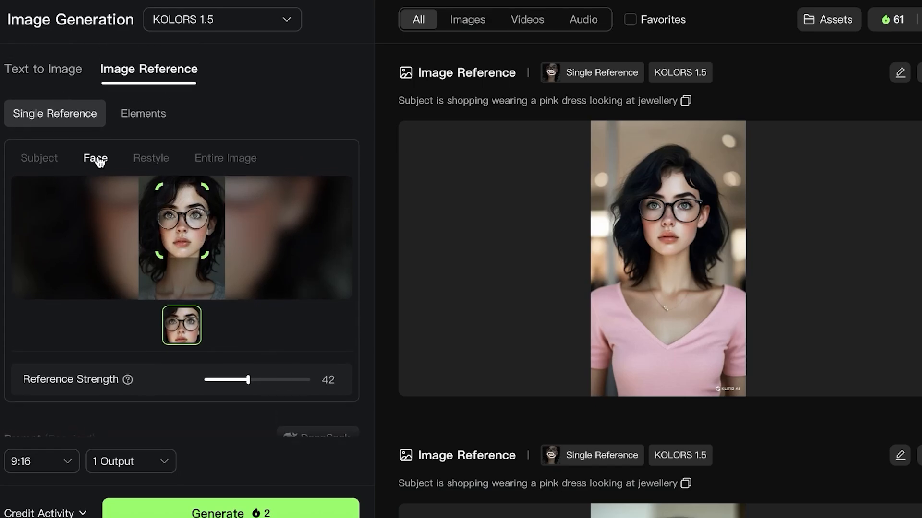
Amend the prompt with 'the girl', set face reference strength to 52, and generate again
scroll("down", 3)
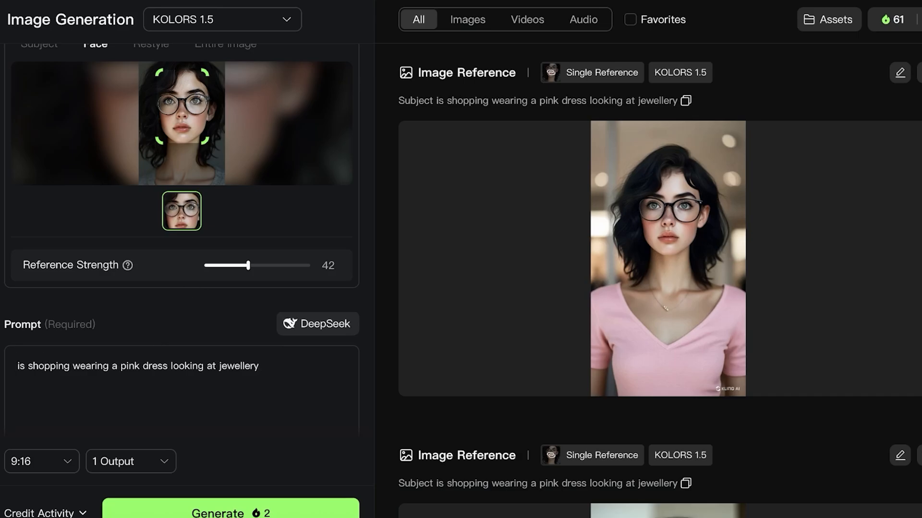
type("the girl")
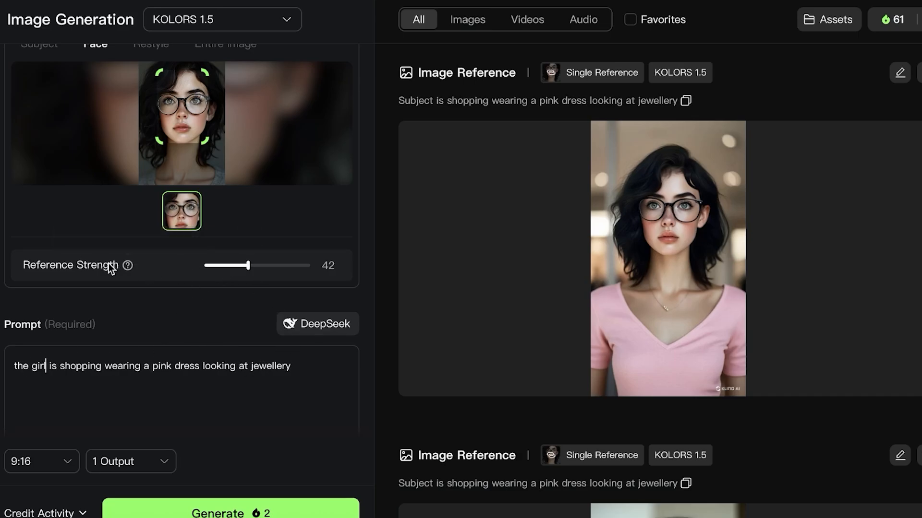
left_click_drag(247, 266, 257, 265)
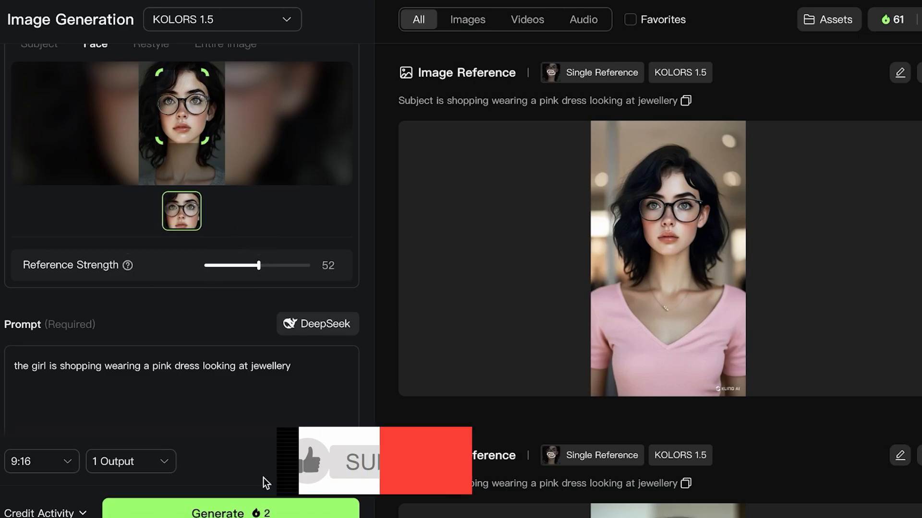
left_click(230, 511)
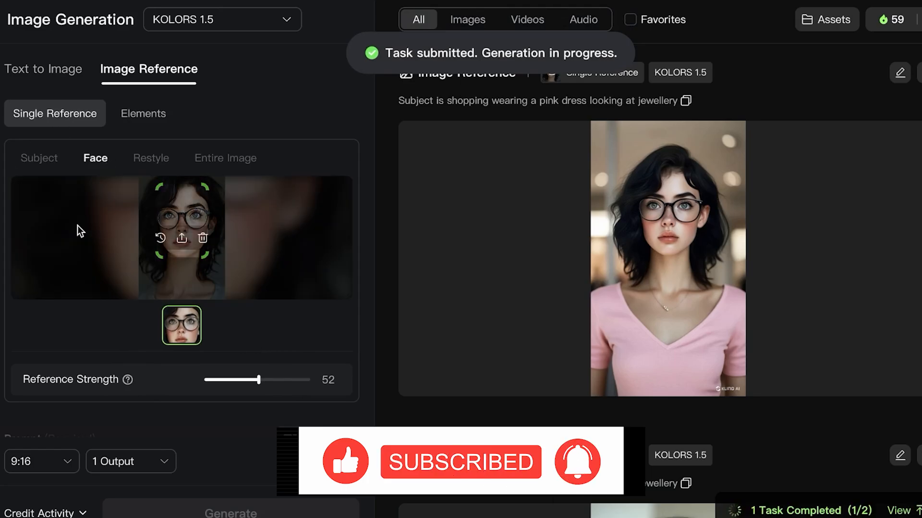
Review the finished face-reference result of the woman in a pink dress by the jewellery display
left_click(231, 510)
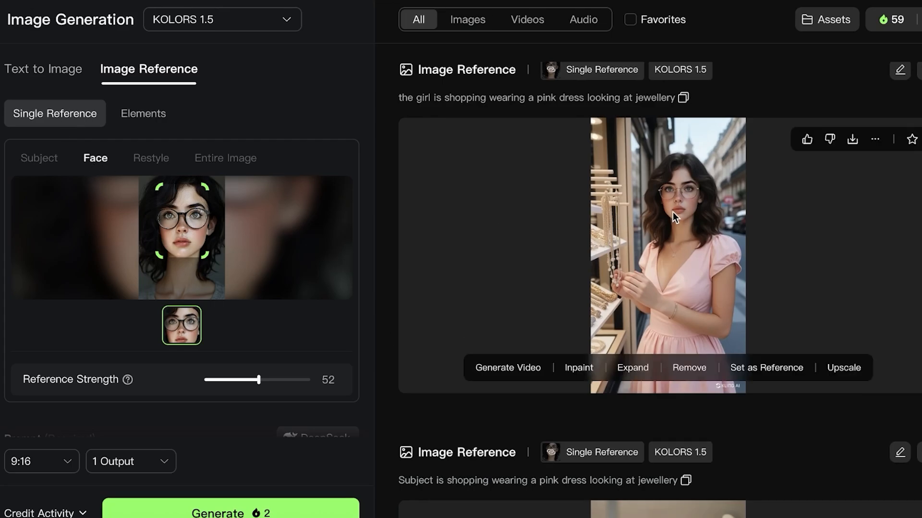
mouse_move(673, 221)
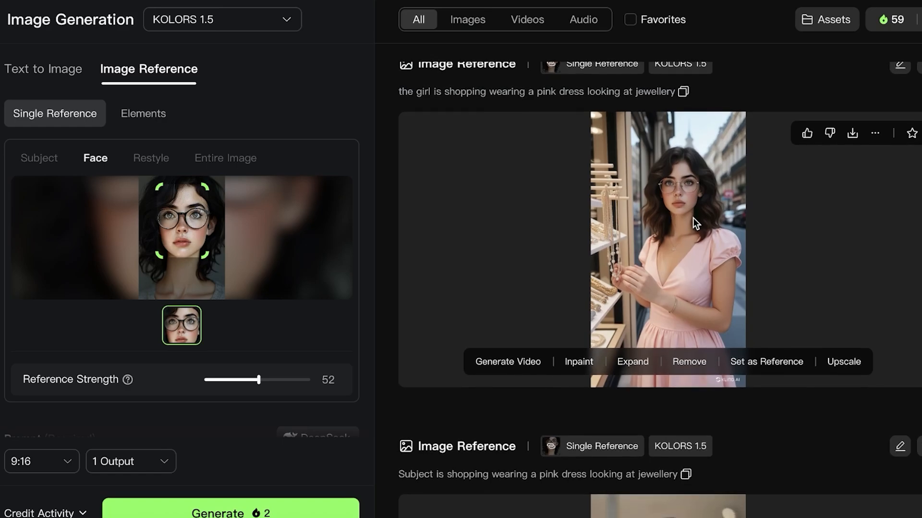
mouse_move(665, 239)
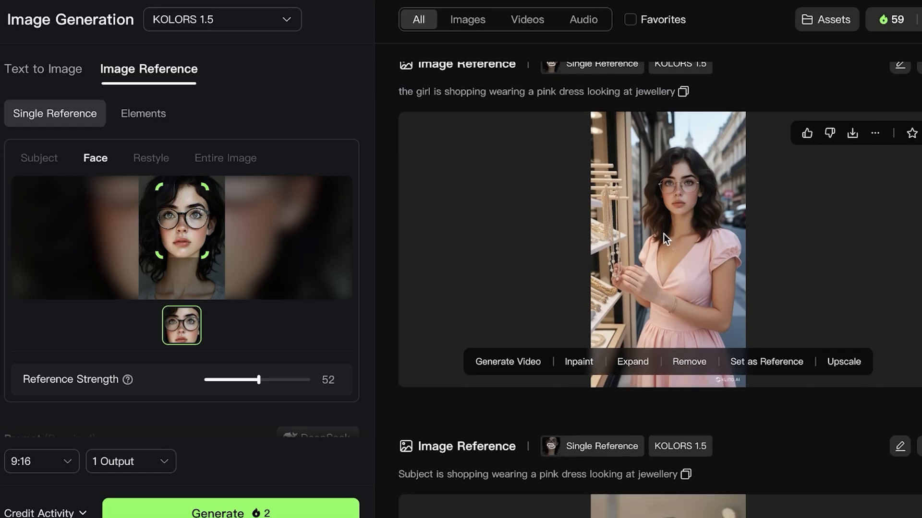
mouse_move(582, 288)
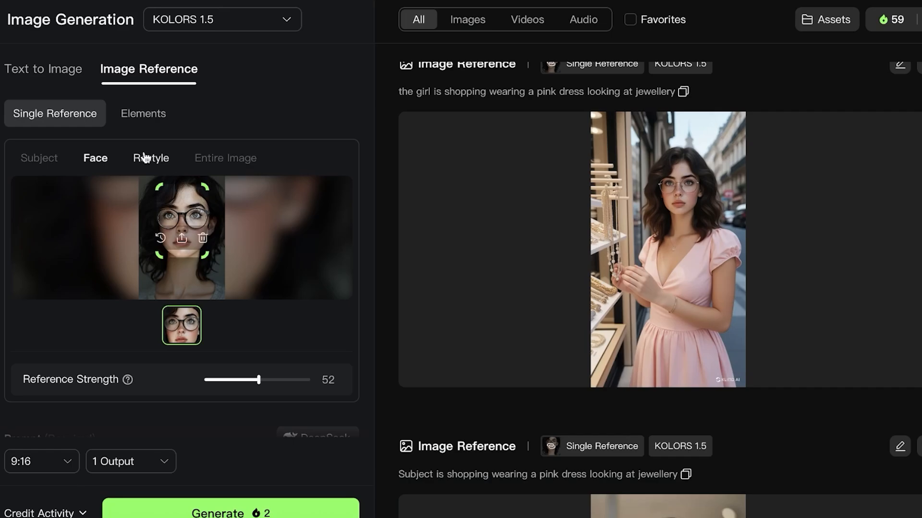
Try Subject and Restyle reference modes, adding the 3D cartoon style hint to the prompt
left_click(40, 158)
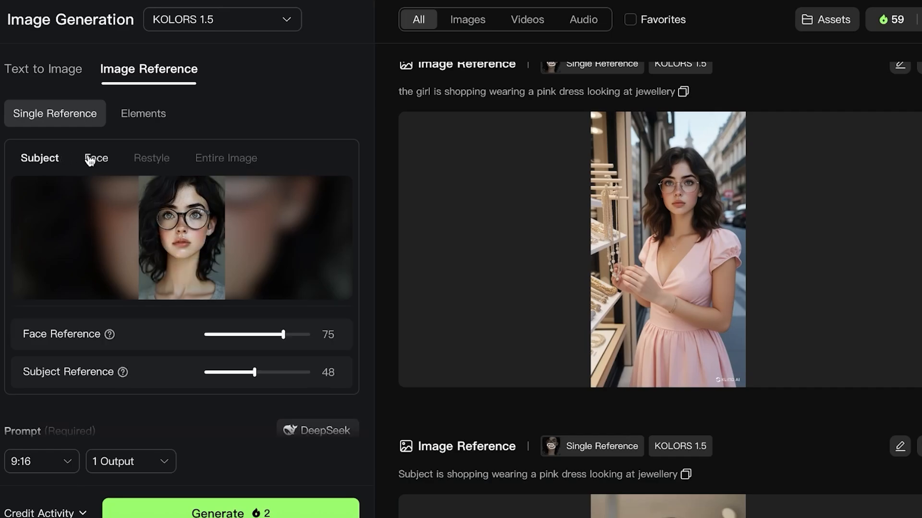
left_click(95, 157)
type("change to Disney 2D animation")
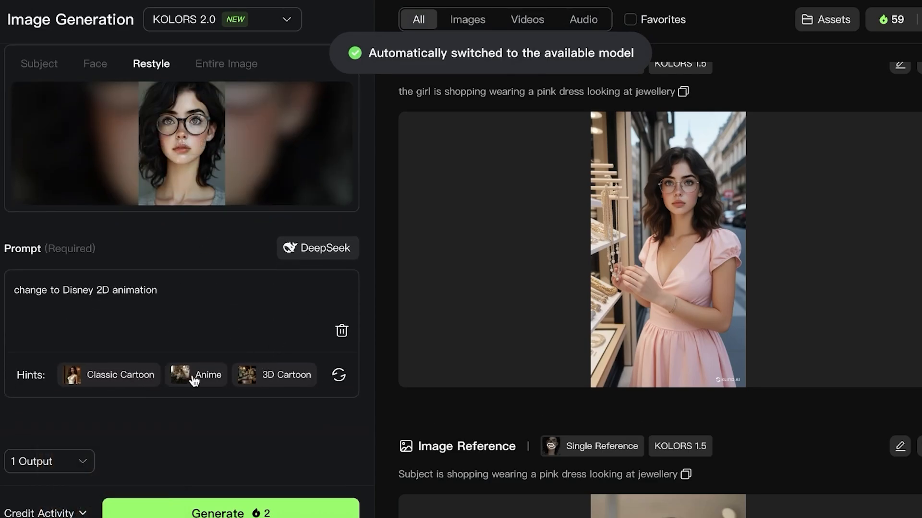
left_click(285, 375)
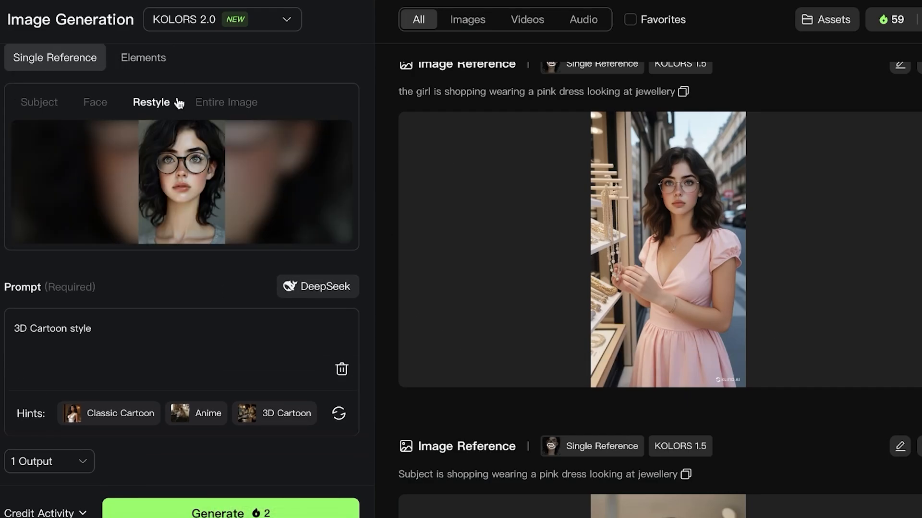
Switch through Entire Image reference to the multi-element Elements mode
left_click(226, 103)
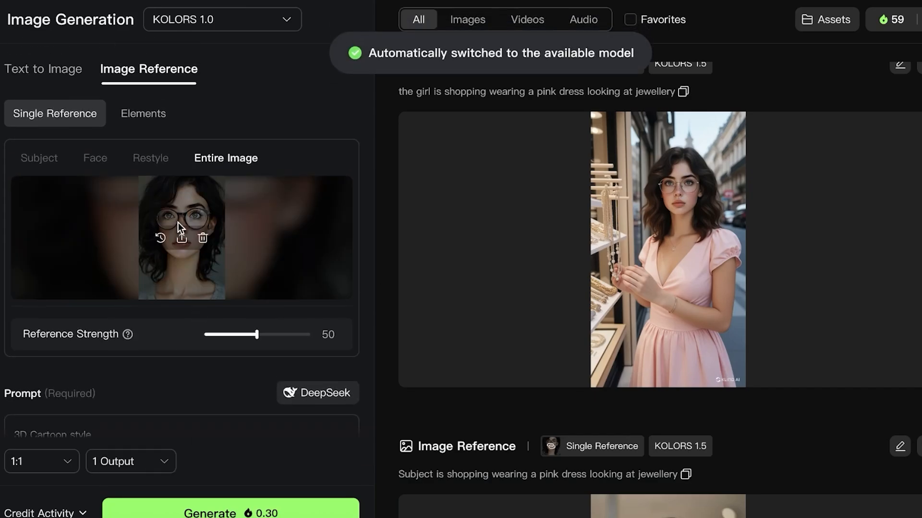
left_click(143, 114)
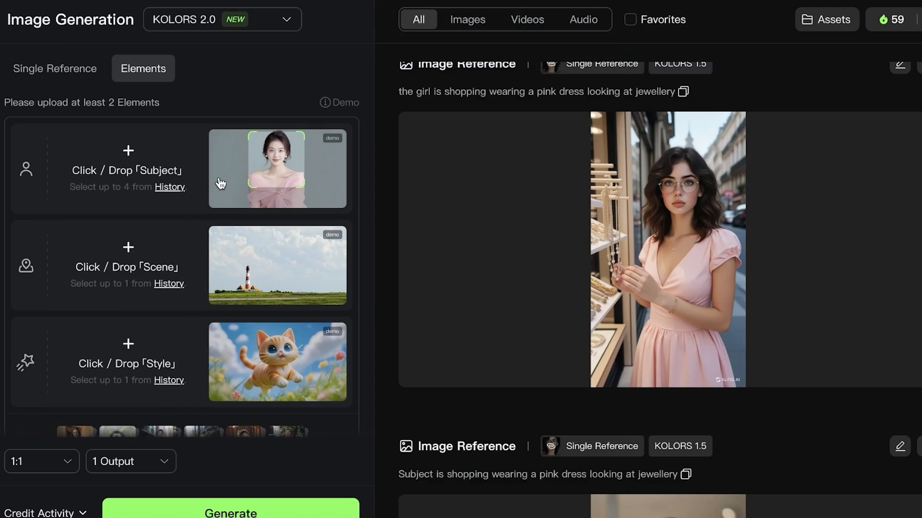
Set the pink-top glasses portrait from History as the subject element
left_click(127, 170)
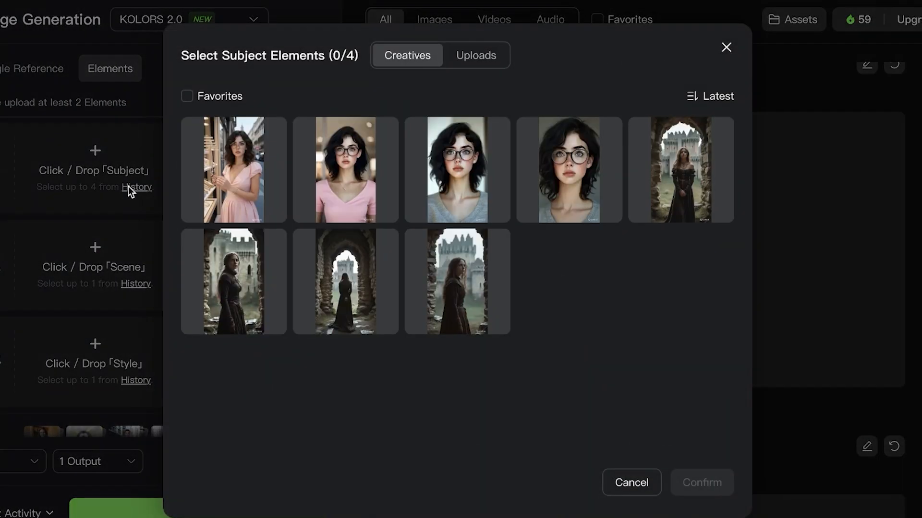
left_click(345, 169)
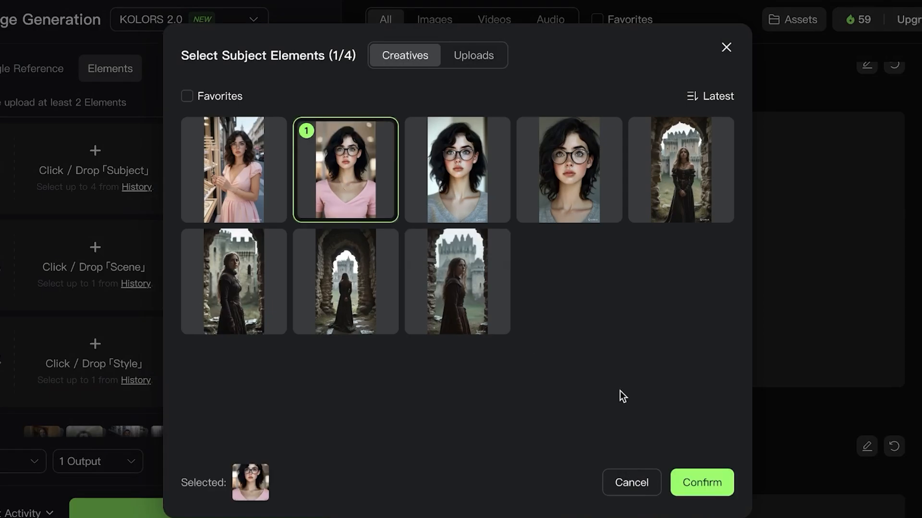
left_click(701, 483)
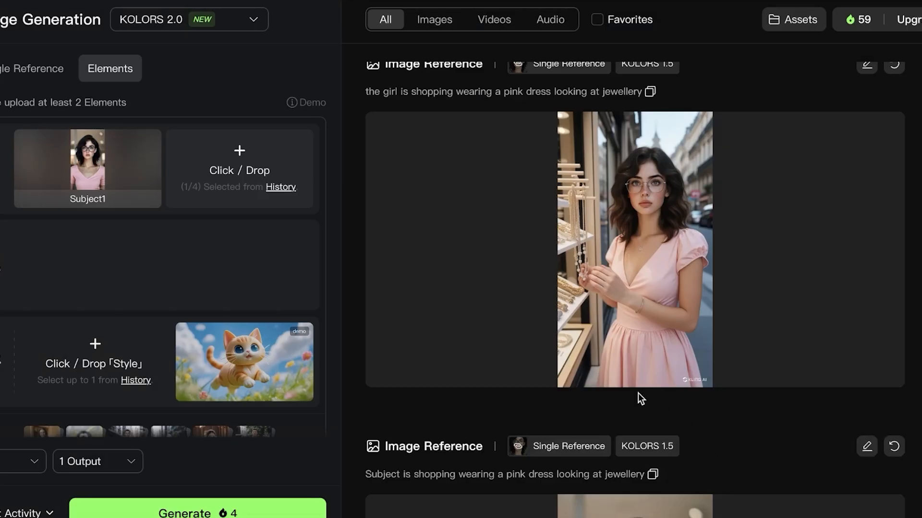
Set the woman before the castle archway from History as the style element
left_click(95, 353)
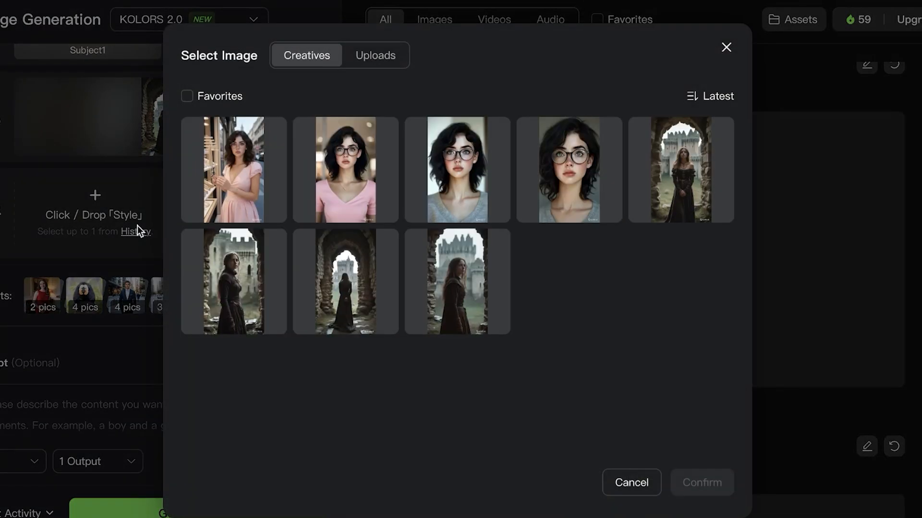
mouse_move(690, 217)
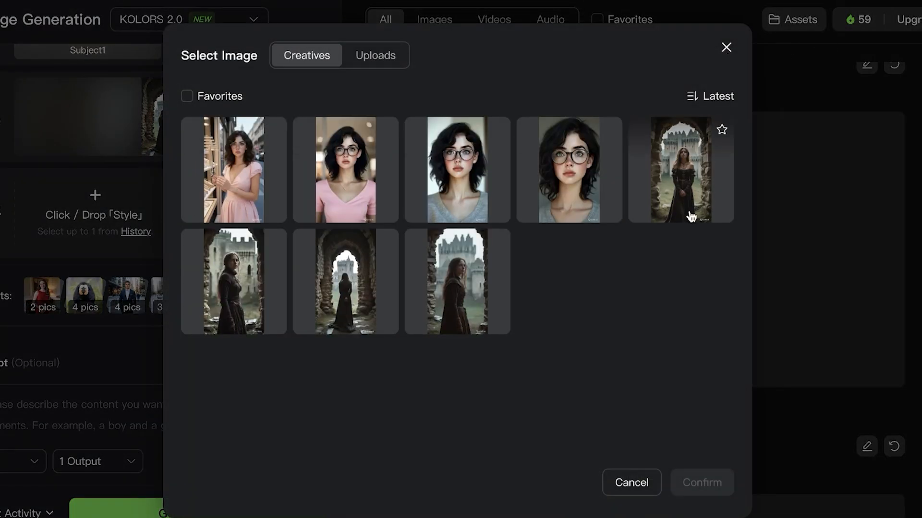
left_click(701, 483)
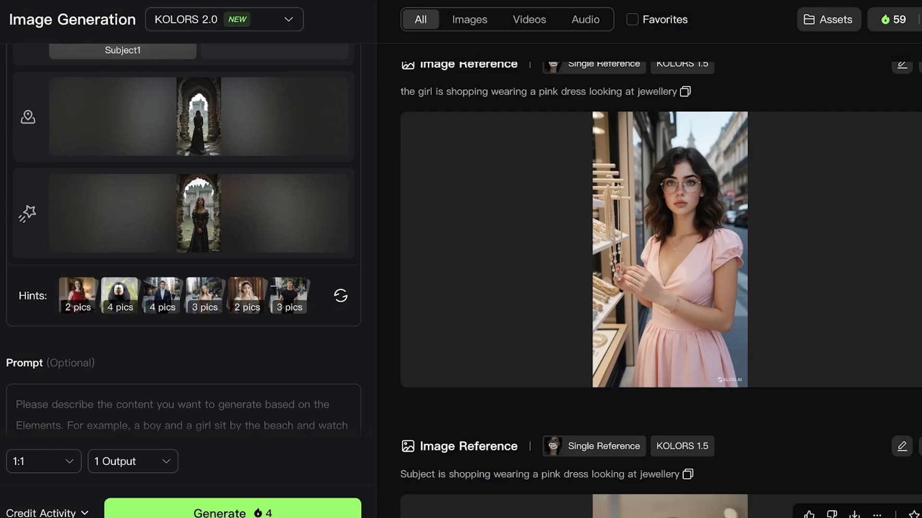
Enter the prompt "Subject is sitting on a stone infront of a xastle"
type("Sube")
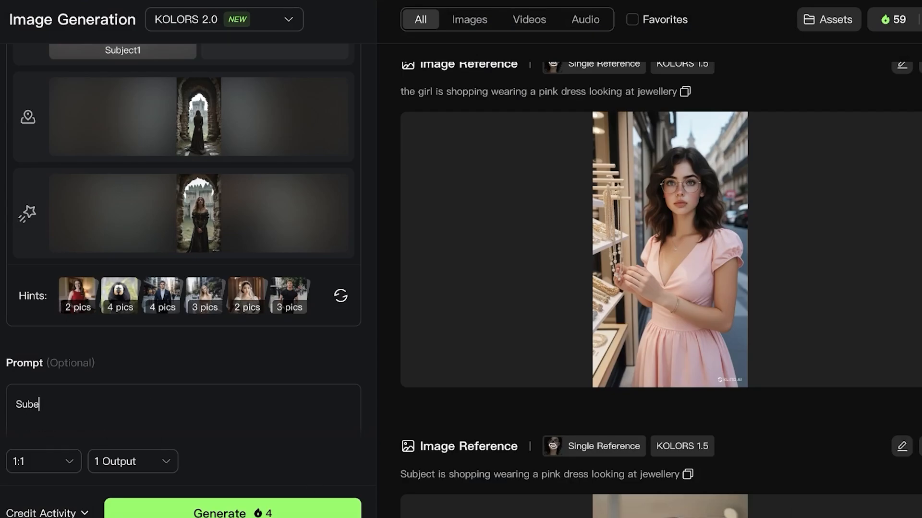
type("Subject is sitting on")
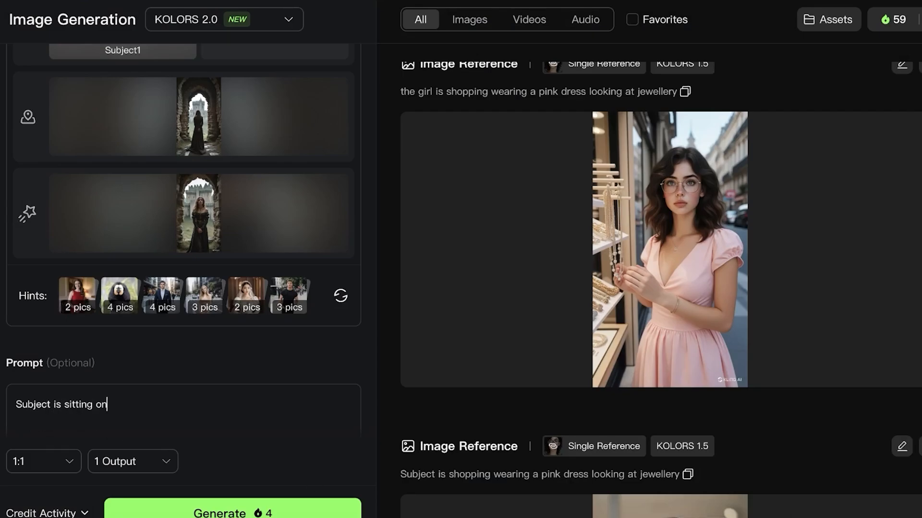
type("a stone")
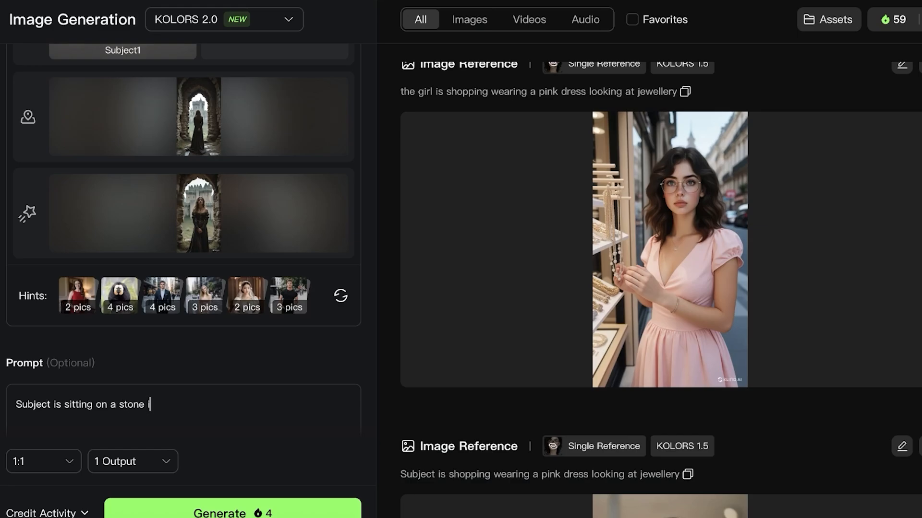
type("infront of a")
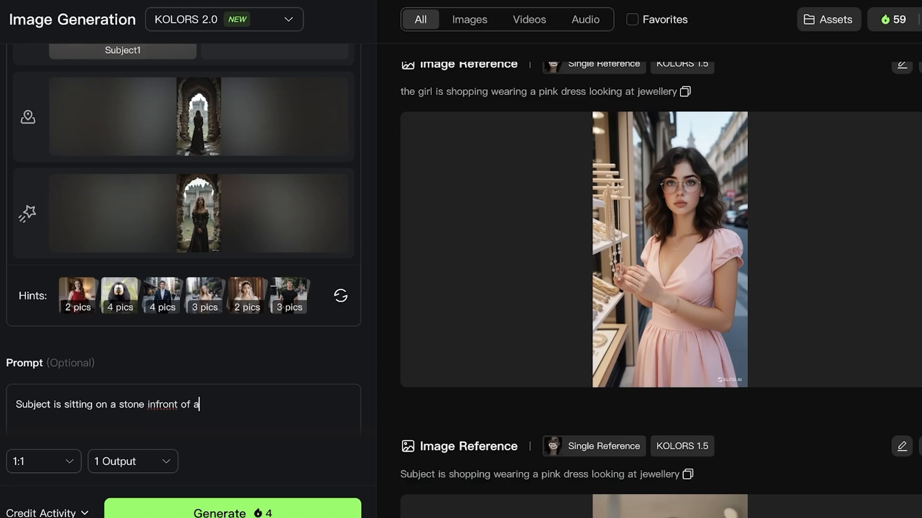
type("xastle")
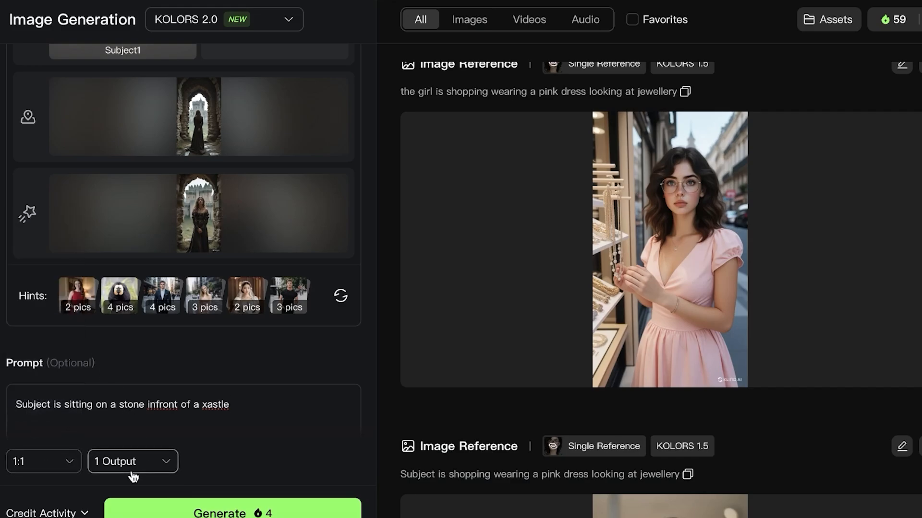
Set output to 1 image and start generating the castle scene
left_click(132, 461)
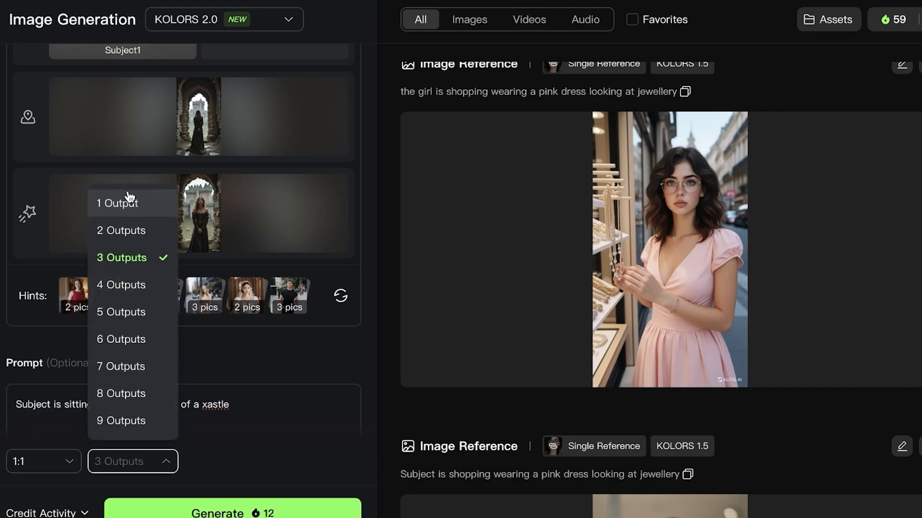
left_click(117, 203)
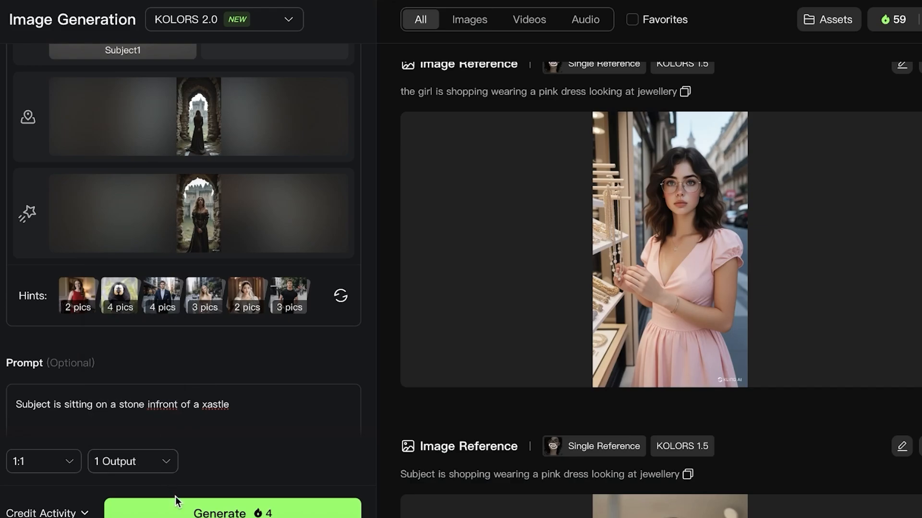
left_click(231, 508)
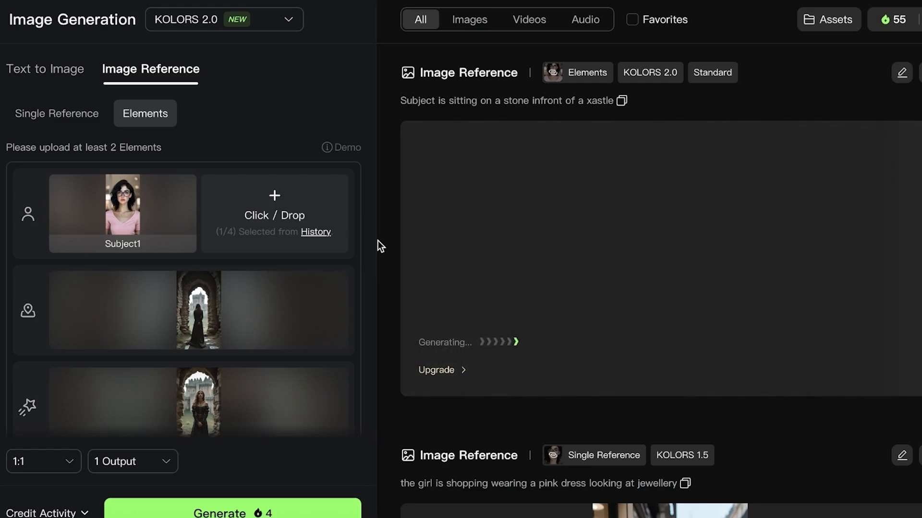
mouse_move(845, 240)
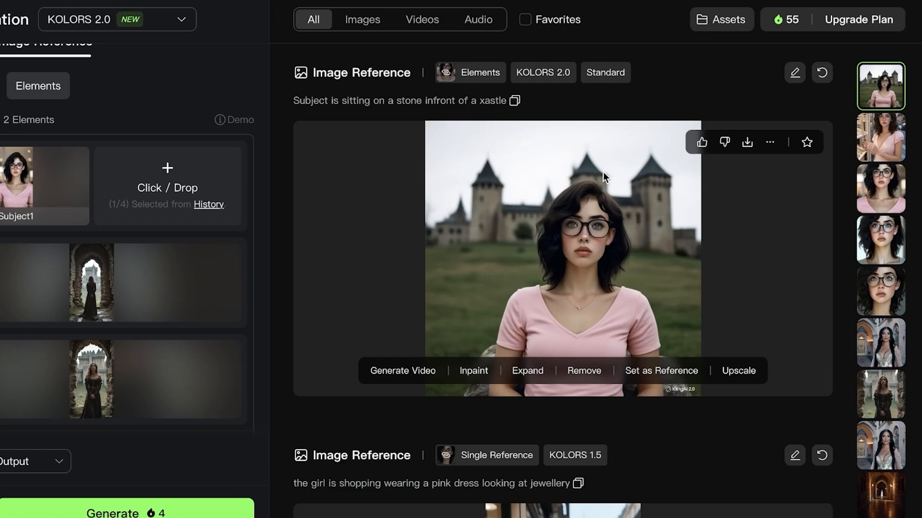
mouse_move(481, 164)
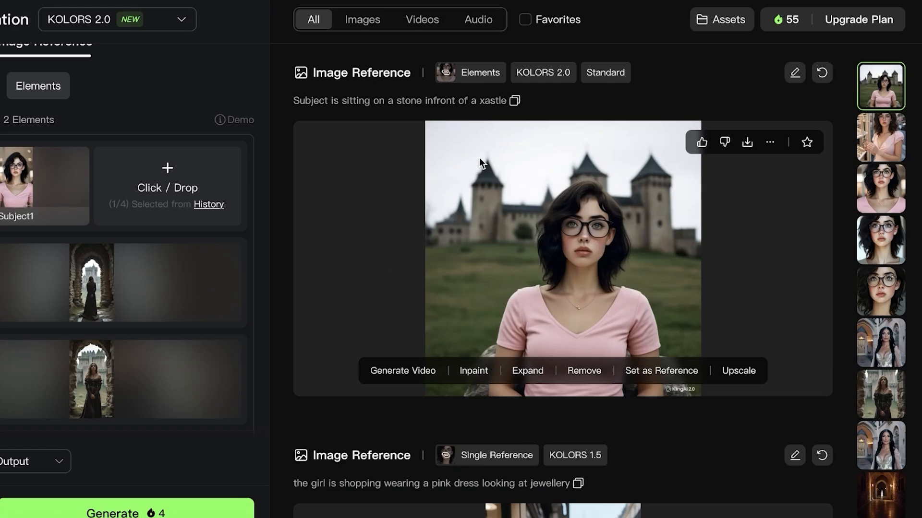
mouse_move(518, 278)
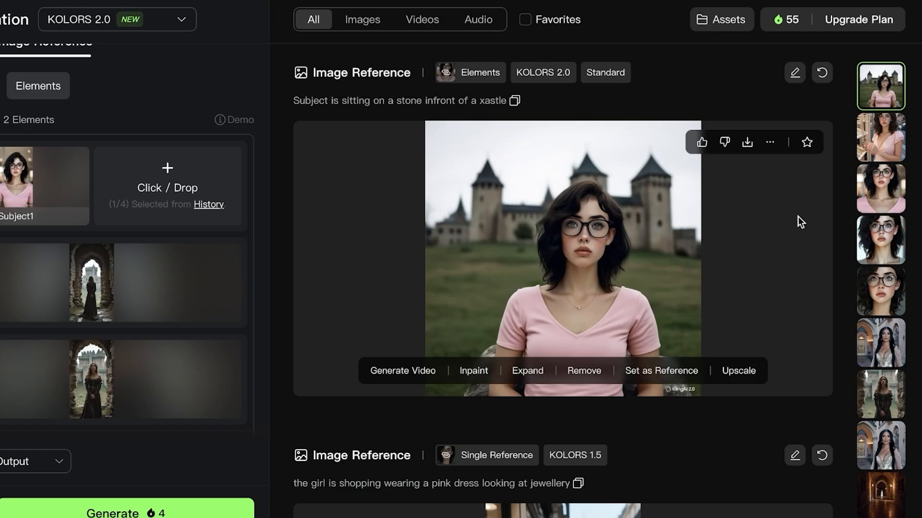
mouse_move(472, 377)
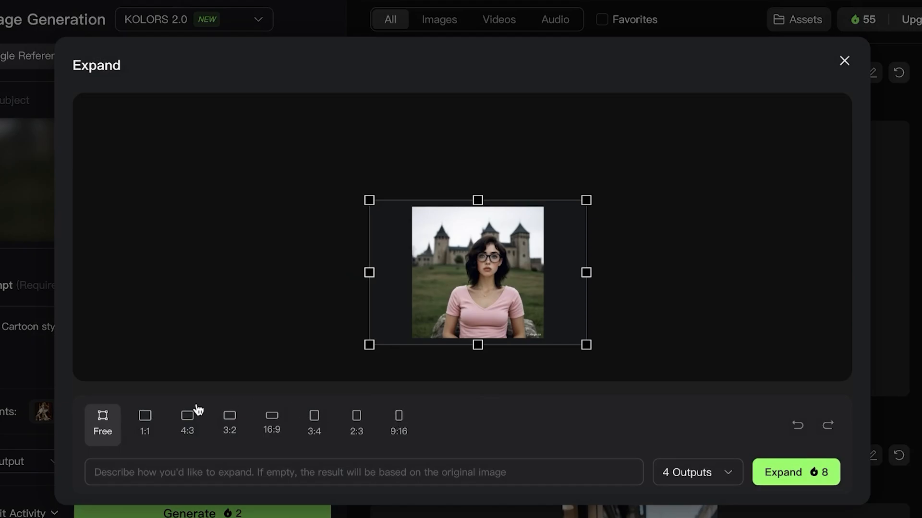
Try 4:3 and 16:9 expansion frames, settling on the tall 9:16 ratio
left_click(187, 424)
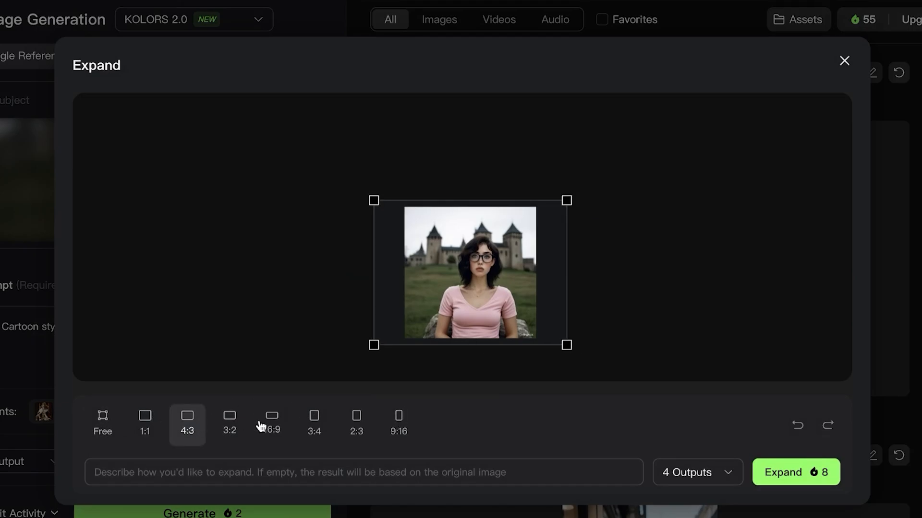
left_click(271, 421)
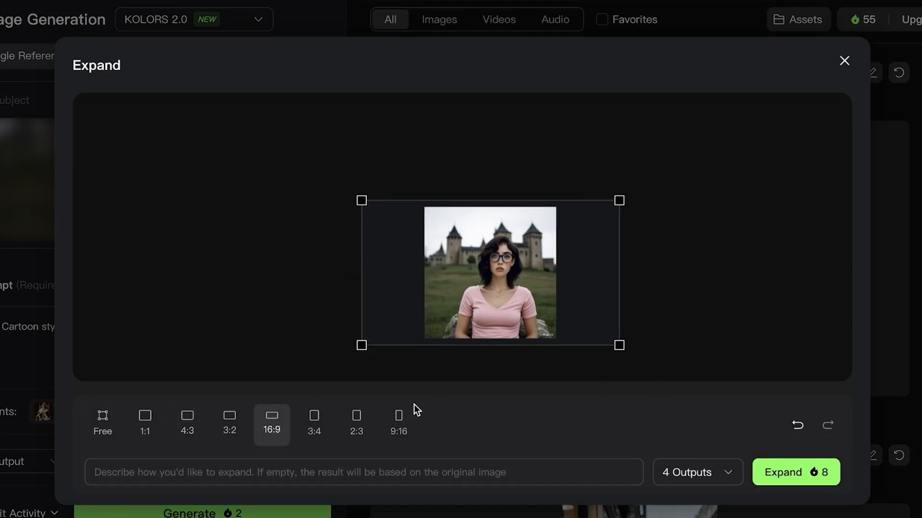
left_click(398, 425)
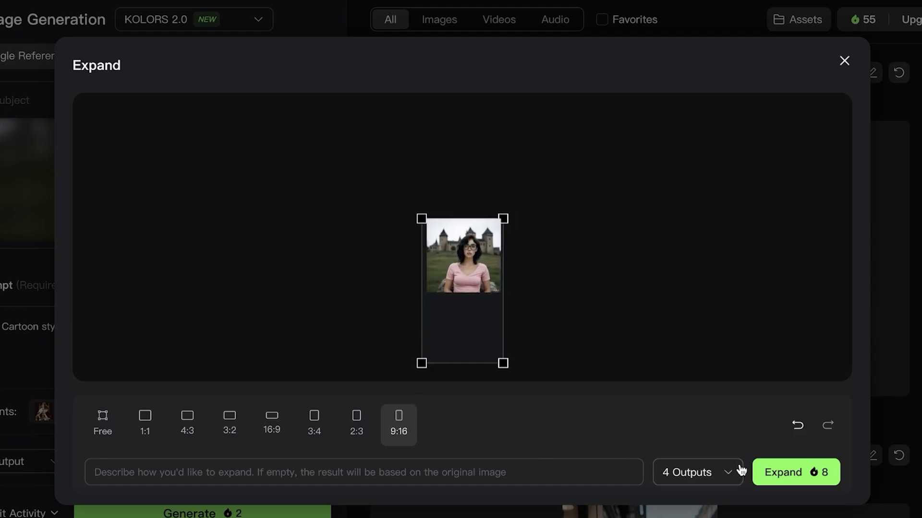
Set 1 output, submit the 9:16 expansion and view the finished full-figure result
left_click(697, 472)
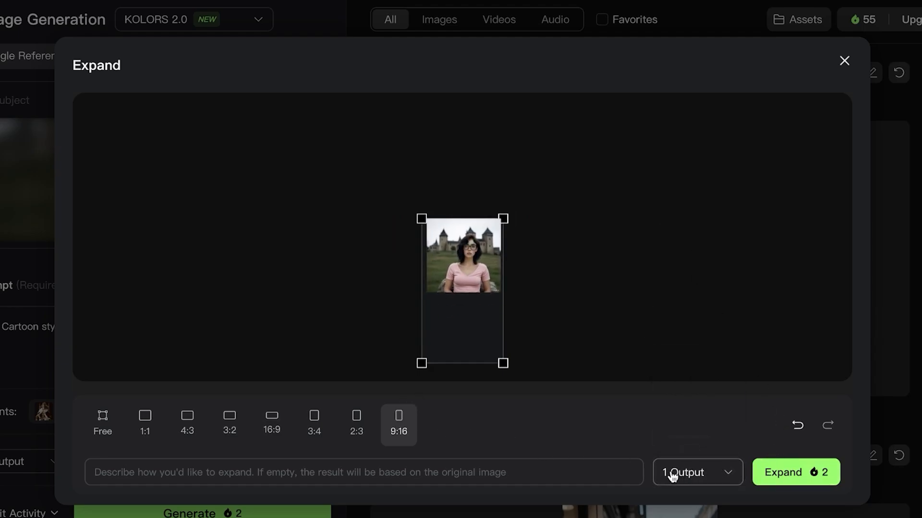
left_click(363, 471)
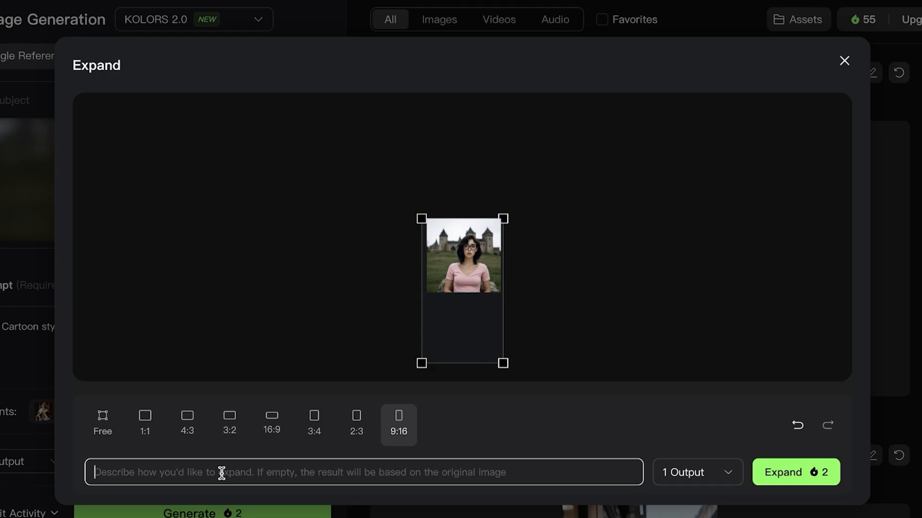
mouse_move(225, 472)
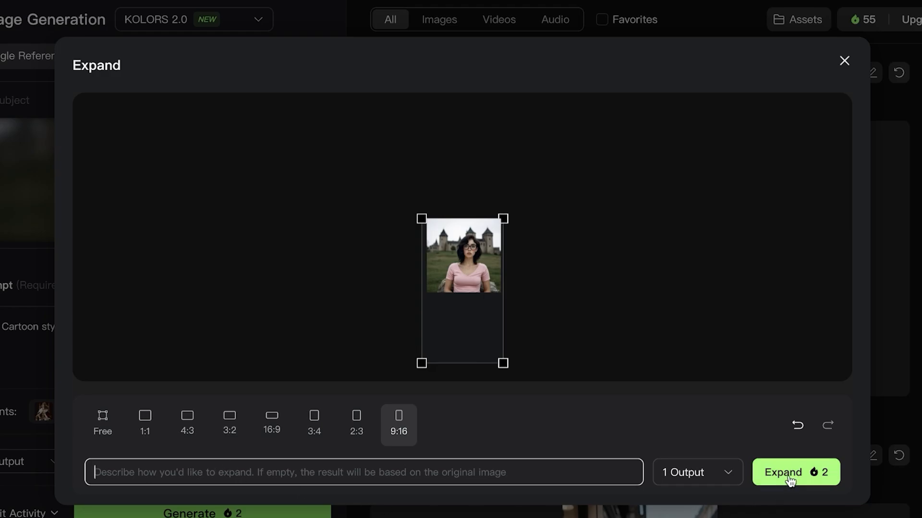
left_click(796, 472)
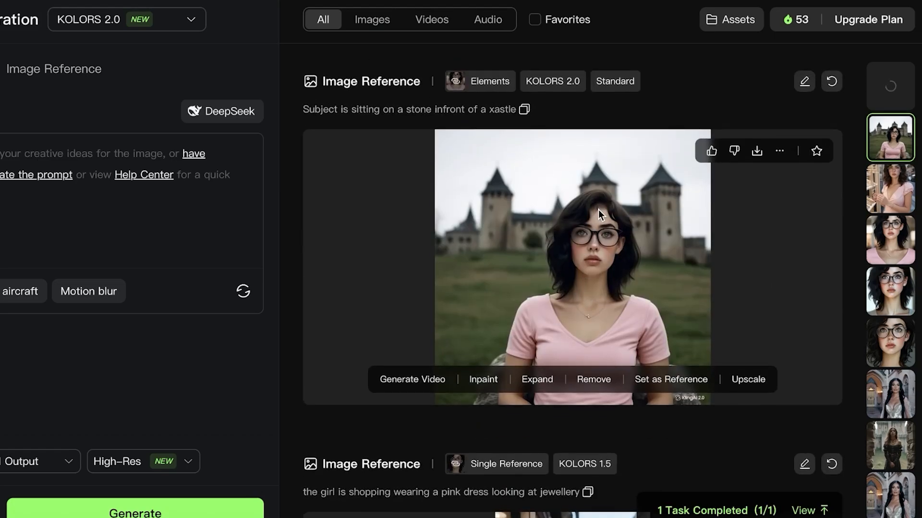
left_click(536, 380)
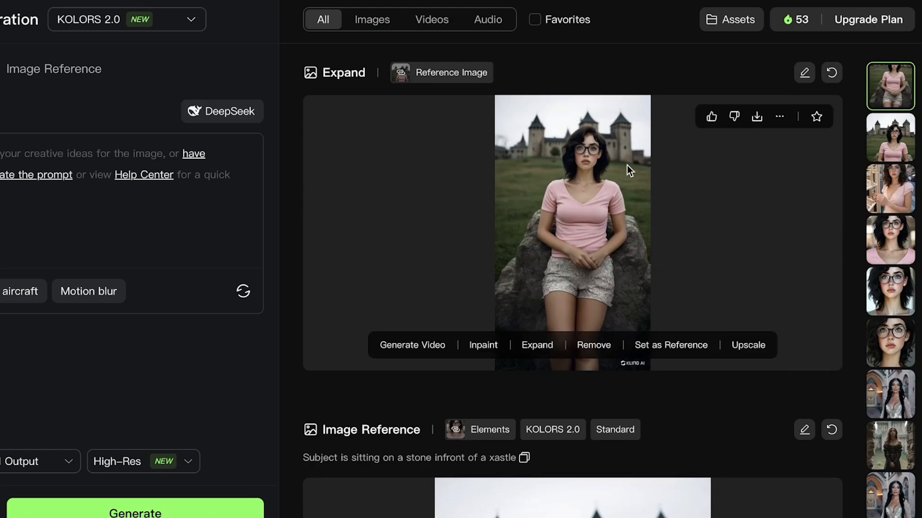
mouse_move(536, 345)
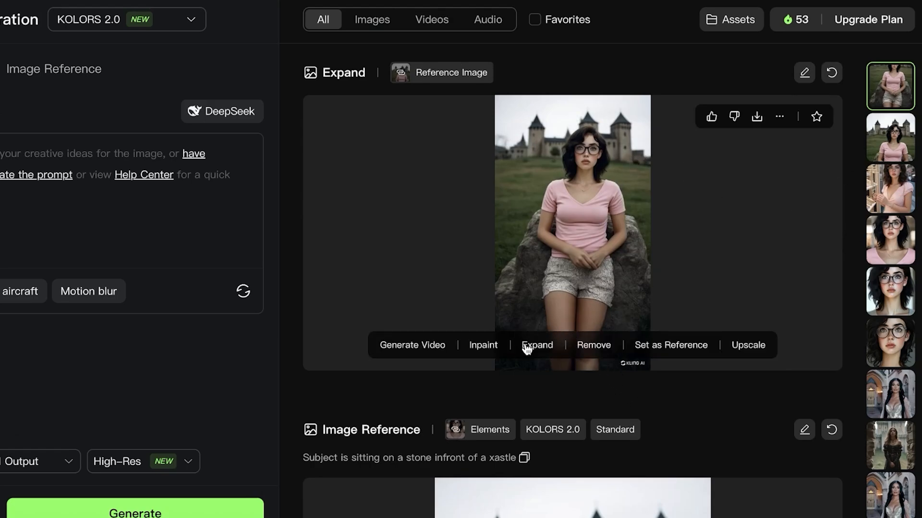
Start expanding the tall image, widening the frame with the woman moved toward the right
left_click(537, 345)
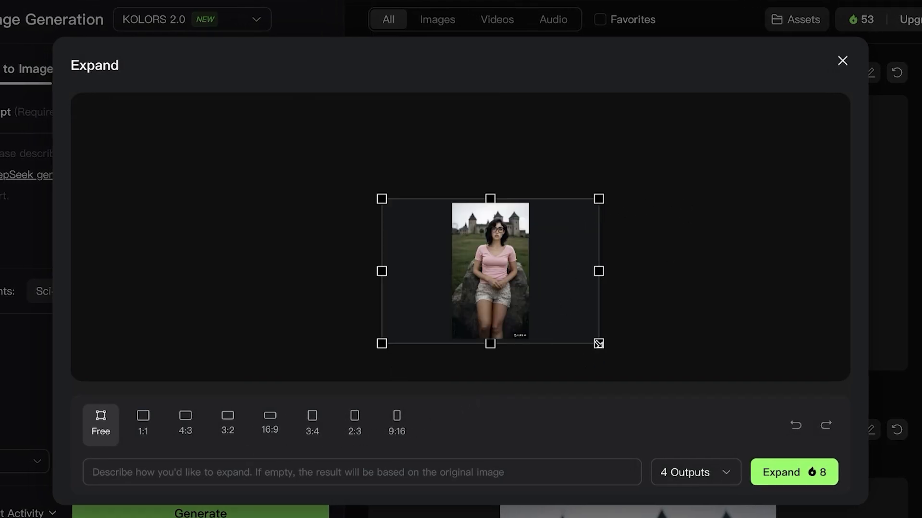
left_click_drag(598, 344, 612, 348)
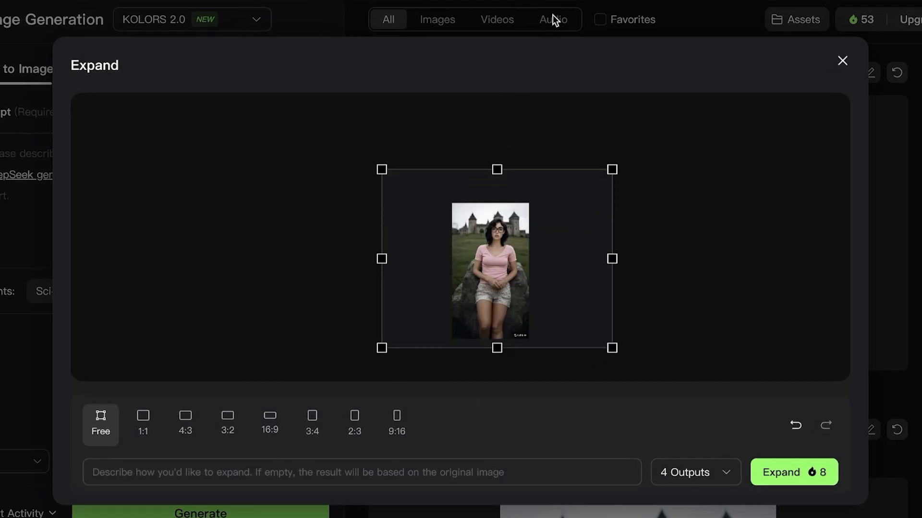
left_click_drag(490, 270, 510, 237)
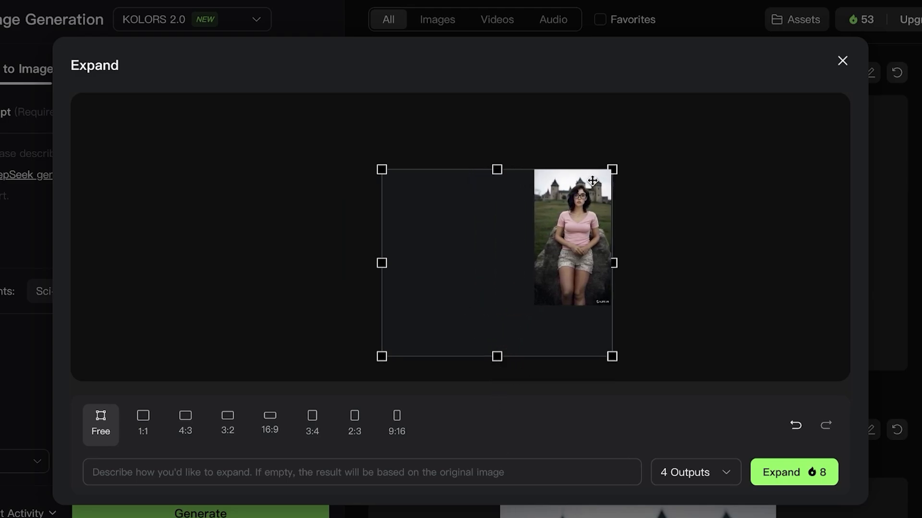
Set 1 output and submit the wider leftward expansion
left_click(694, 472)
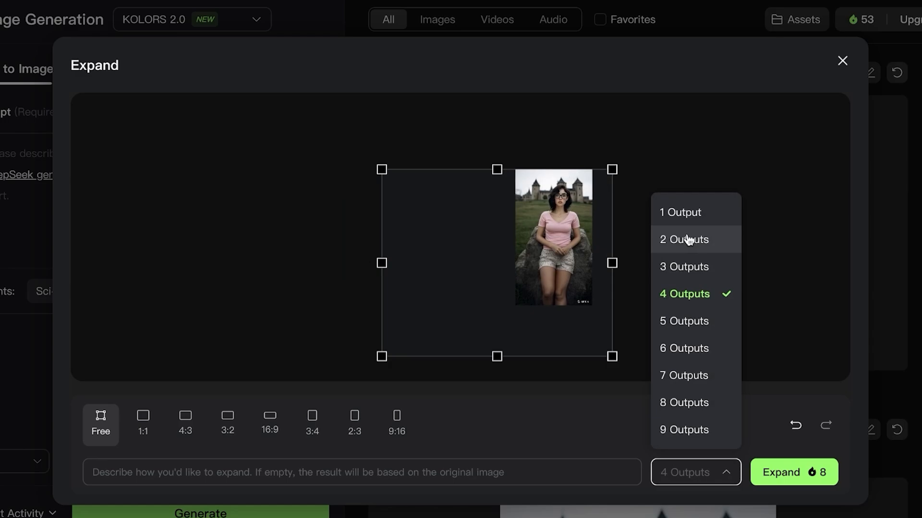
left_click(680, 212)
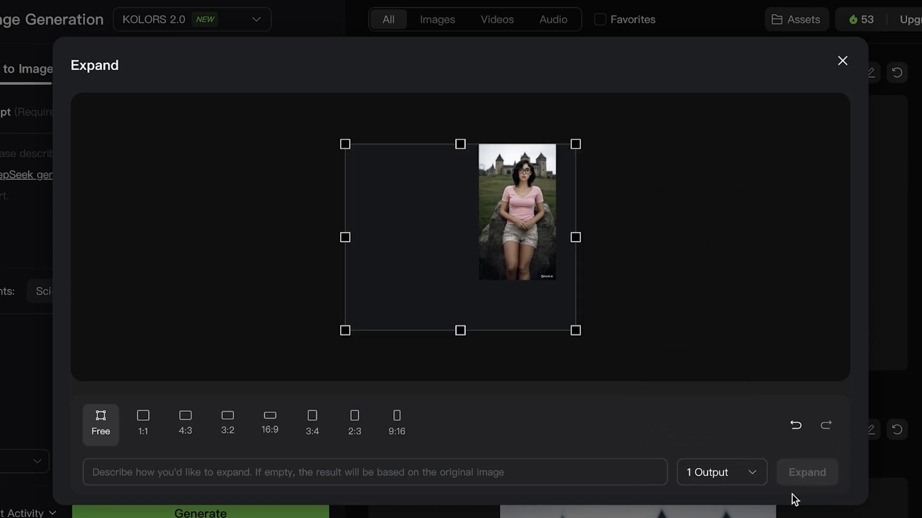
left_click(807, 472)
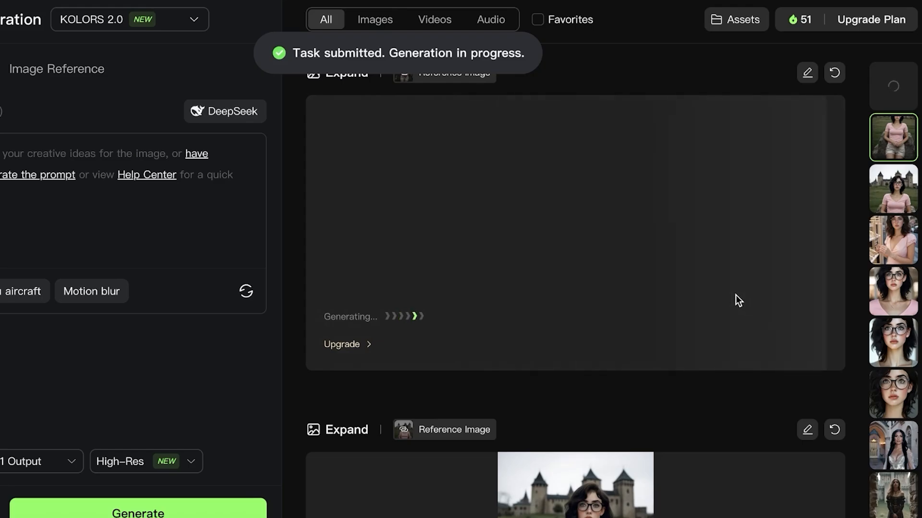
mouse_move(722, 246)
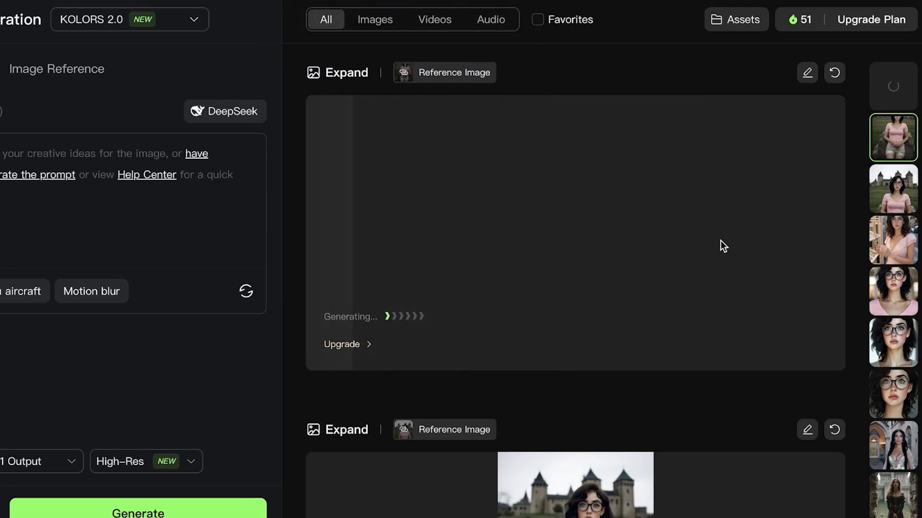
mouse_move(729, 255)
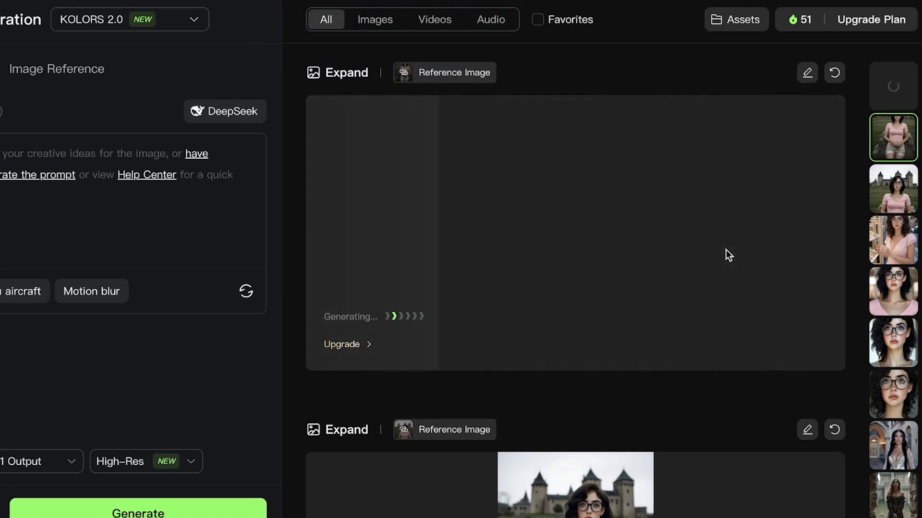
Resubmit the failed wider expansion with the same frame and 1 output
left_click(337, 430)
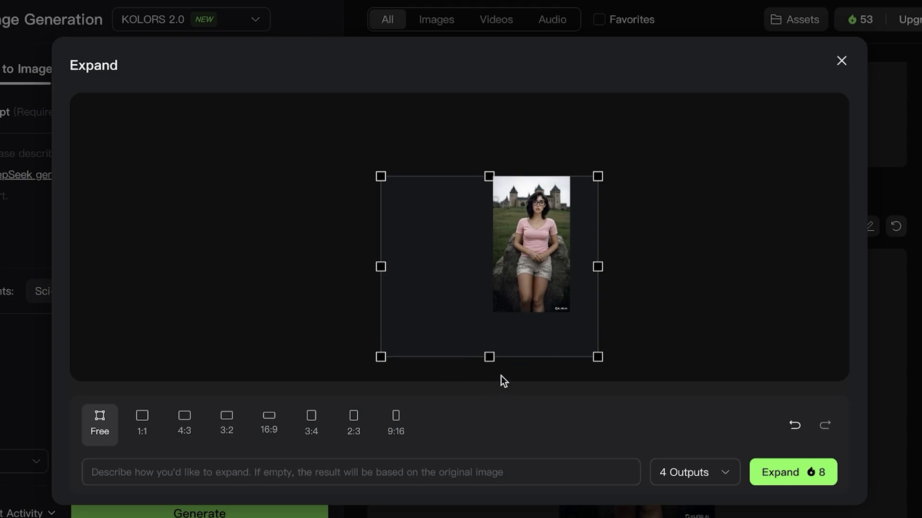
left_click(694, 472)
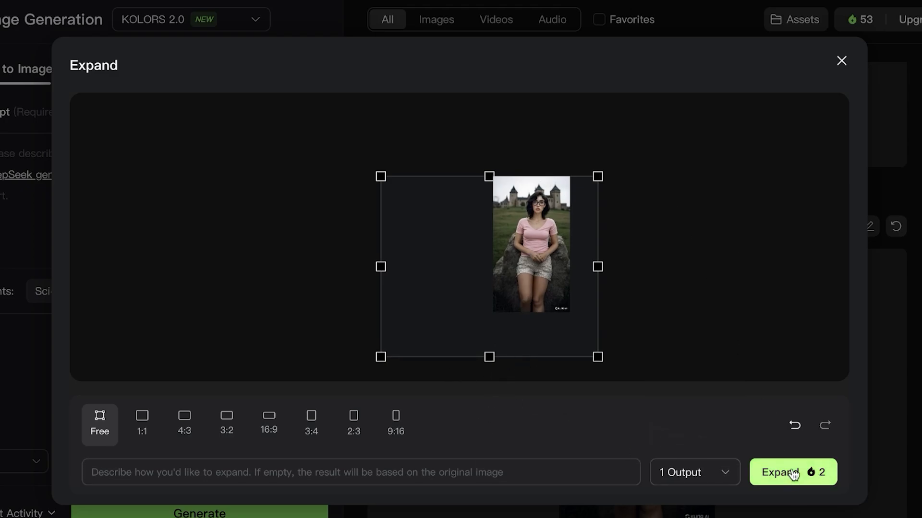
left_click(788, 472)
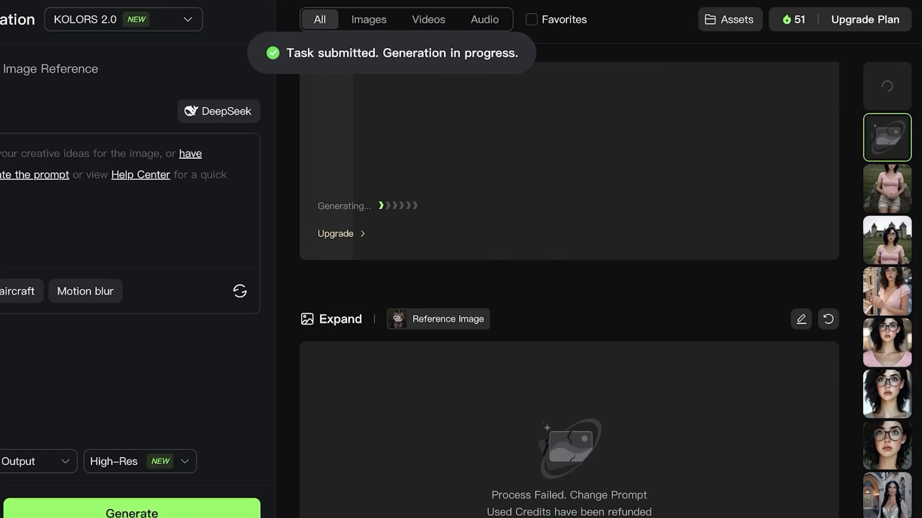
scroll("down", 3)
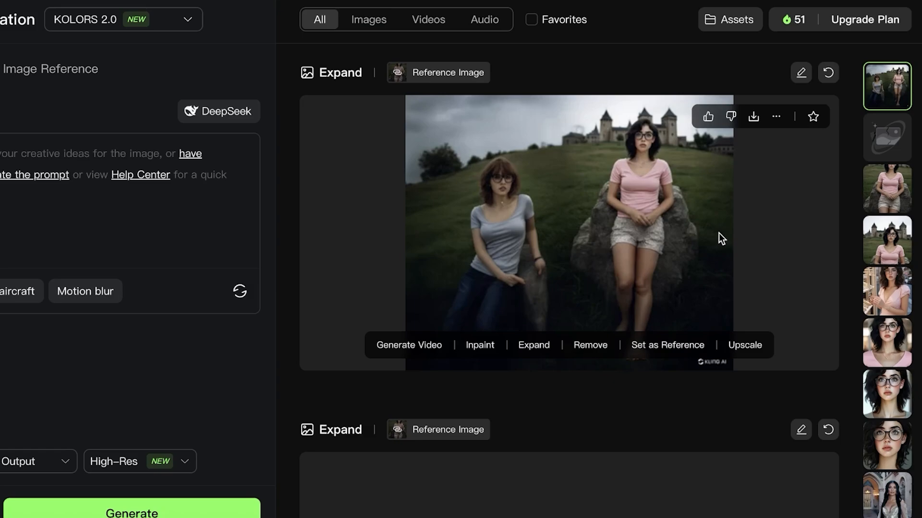
mouse_move(390, 132)
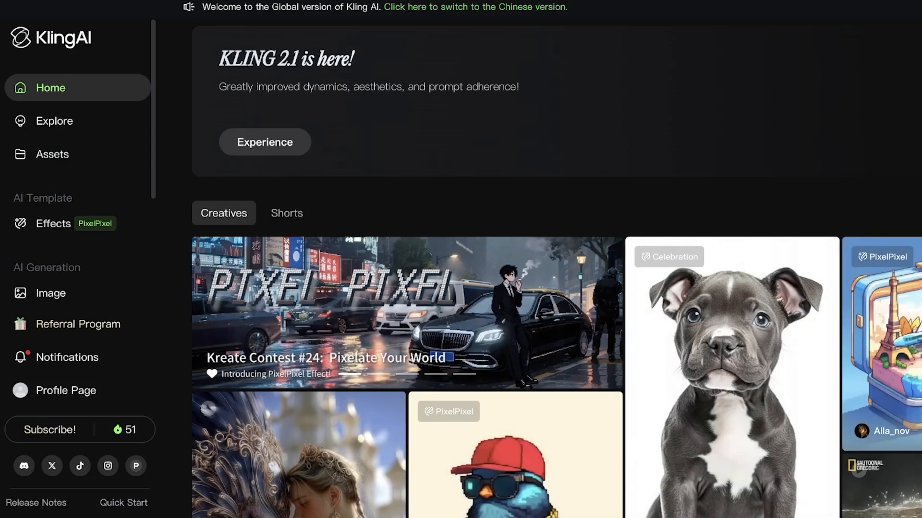
Scroll down through the community Creatives feed on the home page
scroll("down", 3)
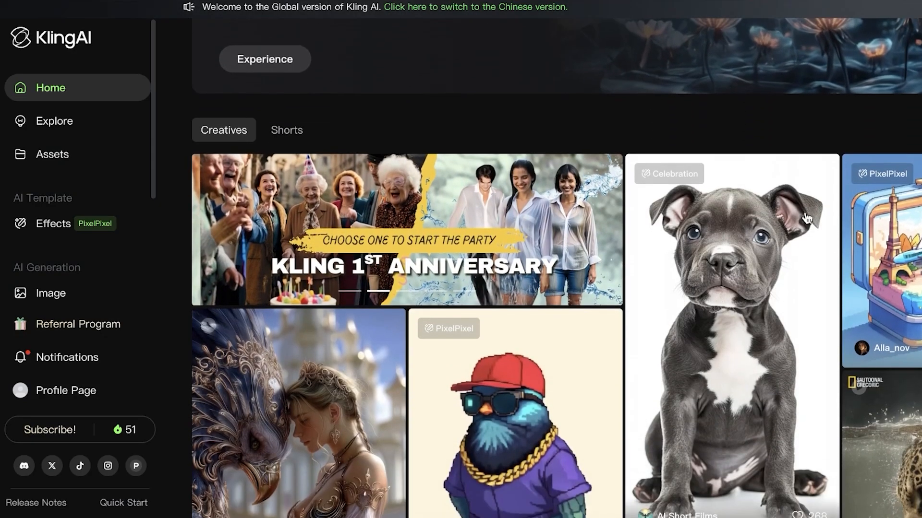
scroll("down", 3)
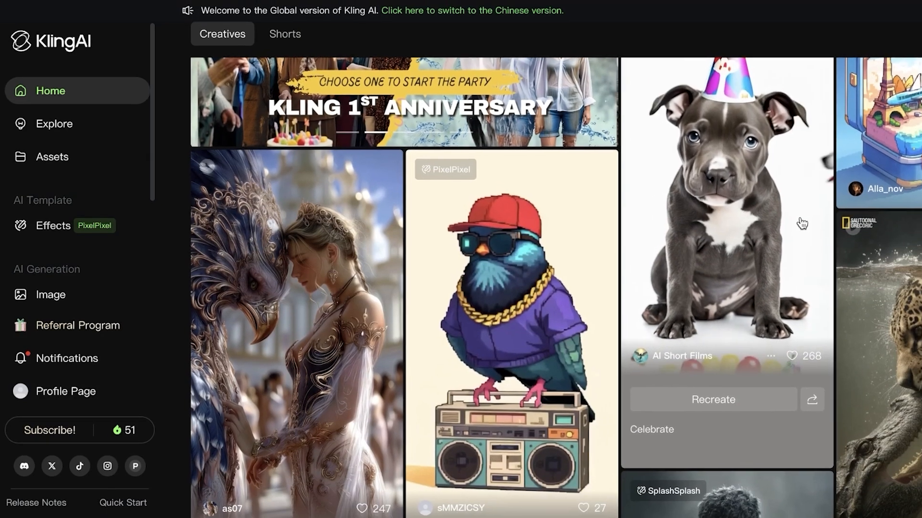